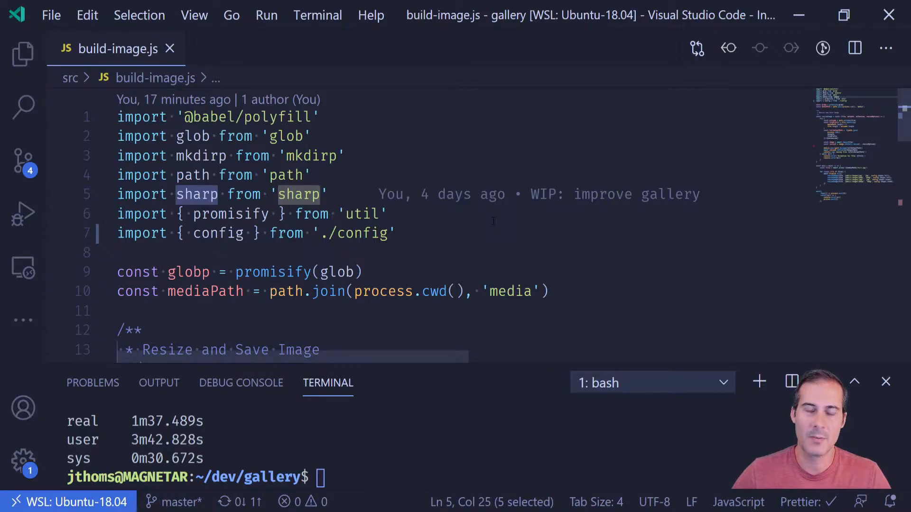
Step: Scroll the Node.js Cluster docs down to the example where the master forks workers
{"action": "scroll", "scroll_direction": "down", "scroll_amount": 3}
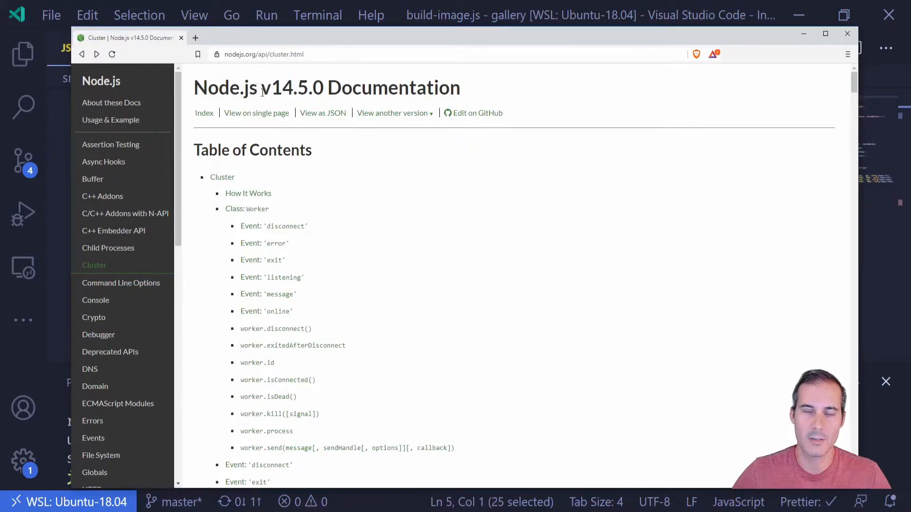
{"action": "scroll", "scroll_direction": "down", "scroll_amount": 3}
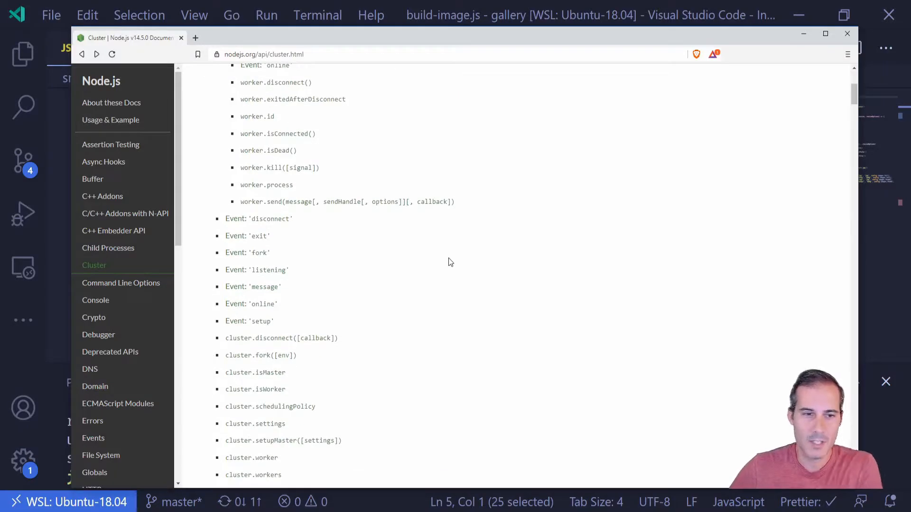
{"action": "scroll", "scroll_direction": "down", "scroll_amount": 3}
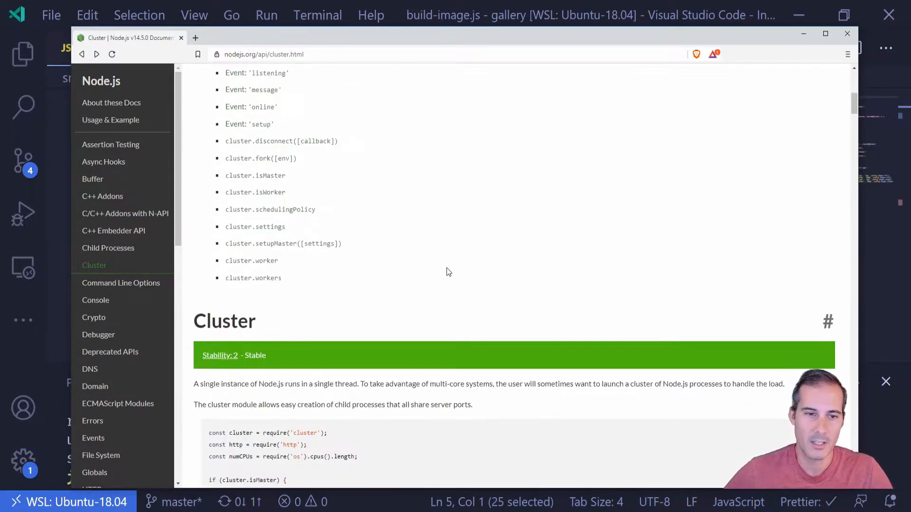
{"action": "scroll", "scroll_direction": "down", "scroll_amount": 3}
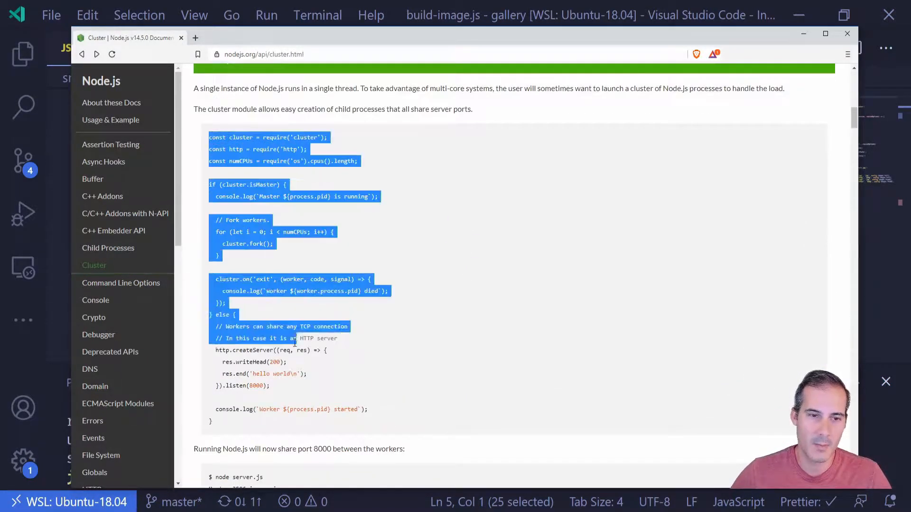
{"action": "scroll", "scroll_direction": "down", "scroll_amount": 3}
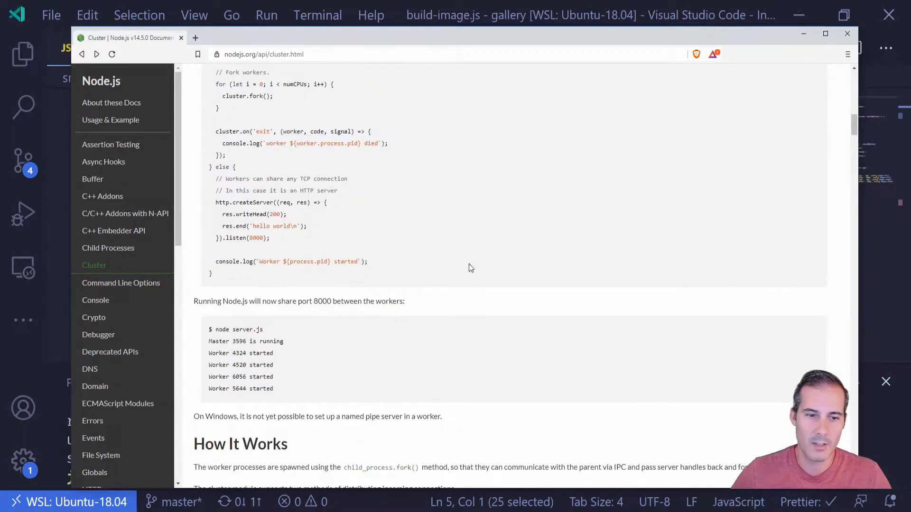
{"action": "scroll", "scroll_direction": "up", "scroll_amount": 3}
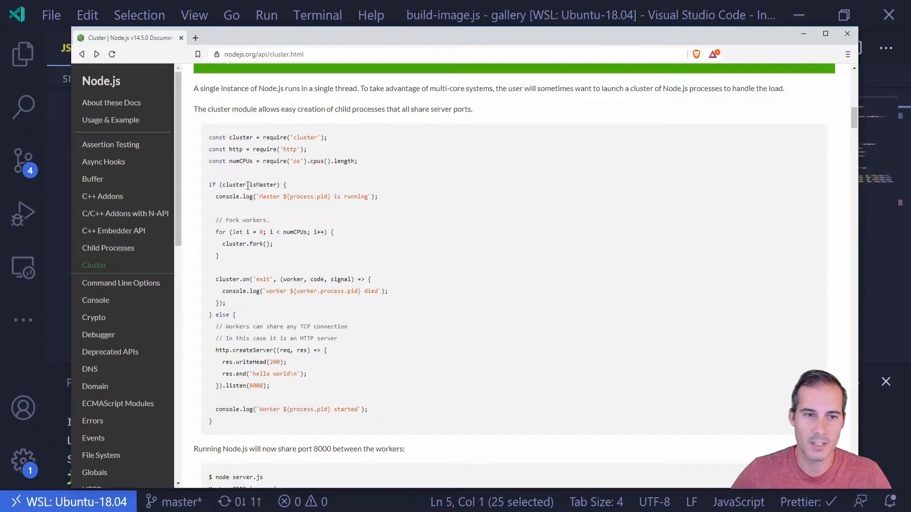
Step: Highlight cluster.fork, cluster.isMaster and the worker branch in the docs example
{"action": "double_click", "coordinate": [246, 244]}
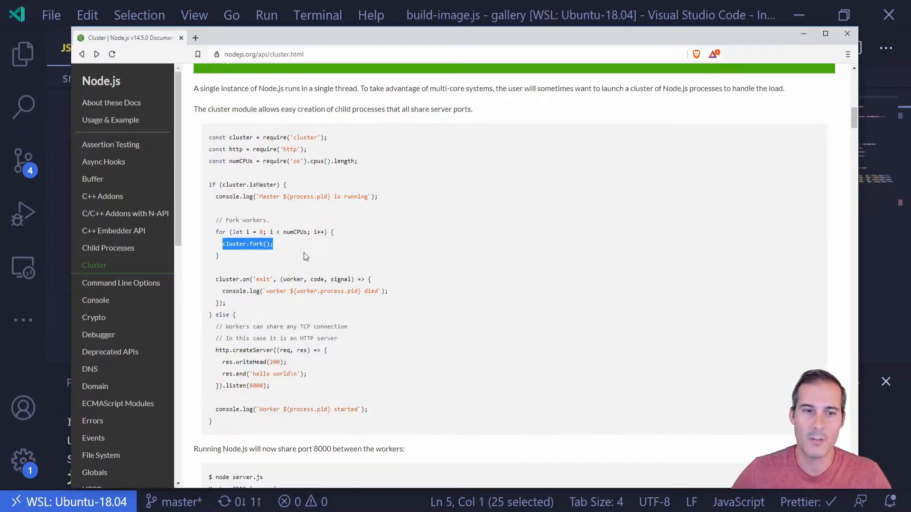
{"action": "mouse_move", "coordinate": [334, 188]}
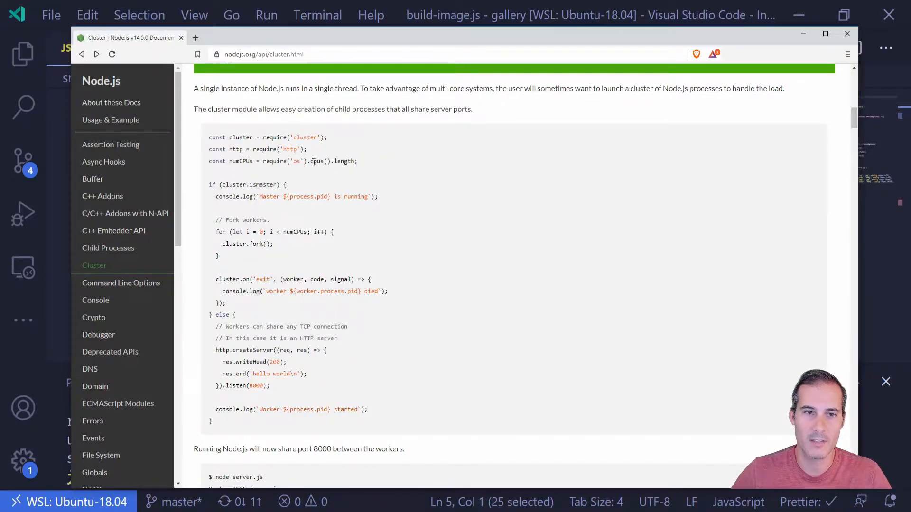
{"action": "double_click", "coordinate": [241, 162]}
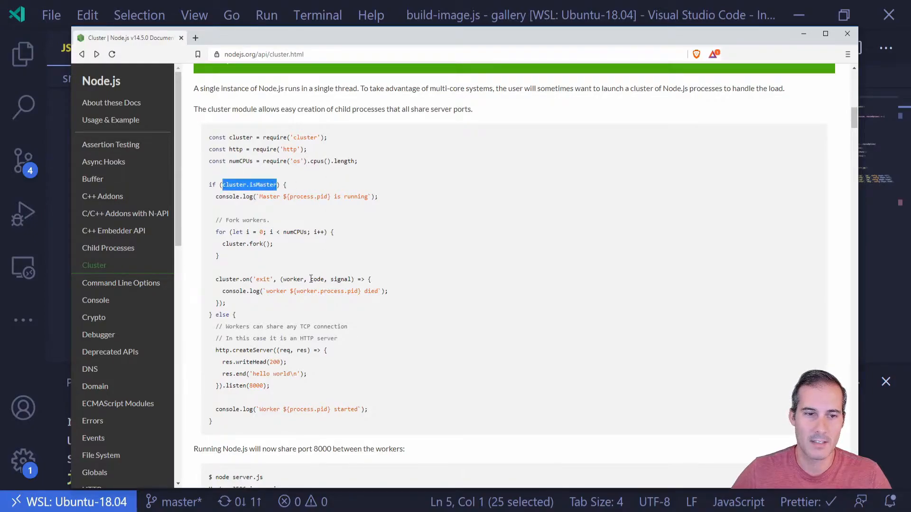
{"action": "double_click", "coordinate": [262, 185]}
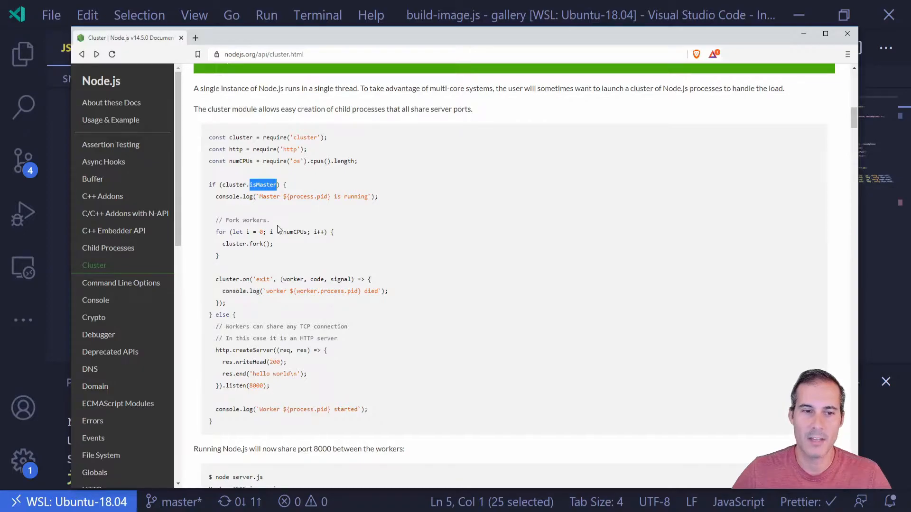
{"action": "mouse_move", "coordinate": [260, 317]}
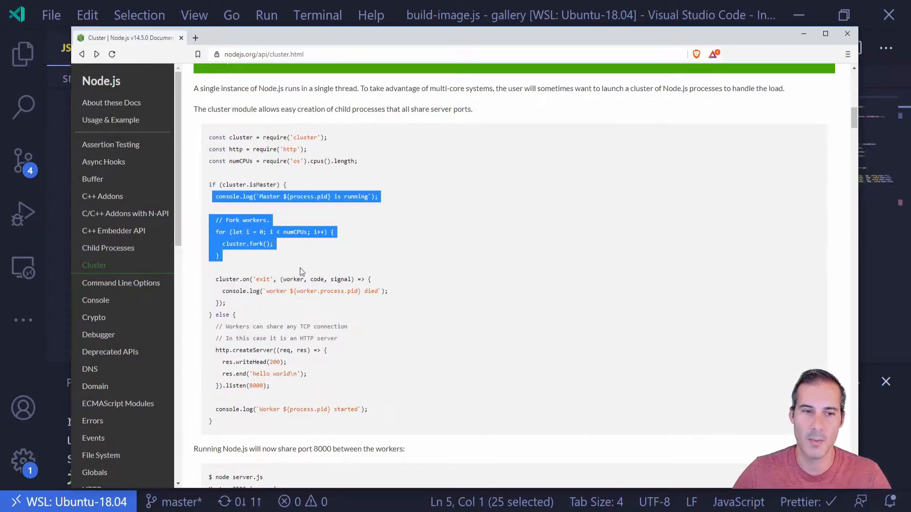
{"action": "left_click", "coordinate": [299, 272]}
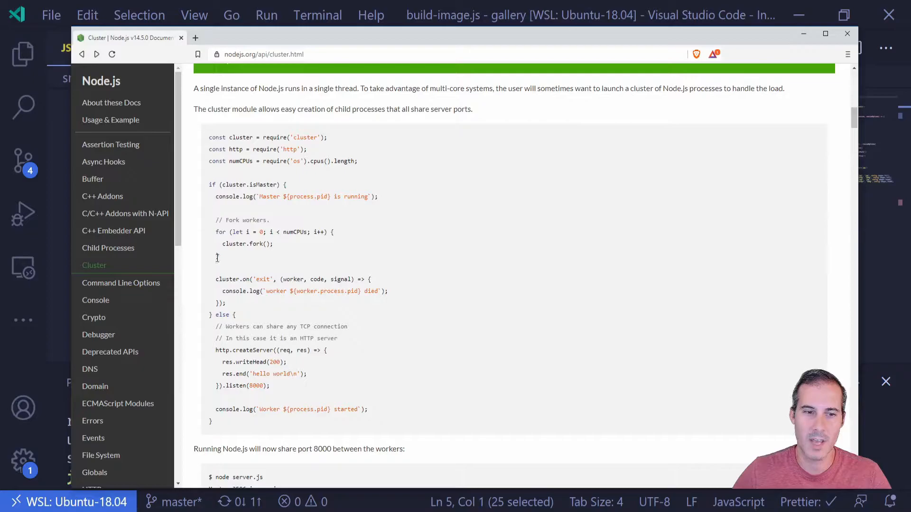
{"action": "left_click_drag", "start_coordinate": [215, 219], "coordinate": [219, 256]}
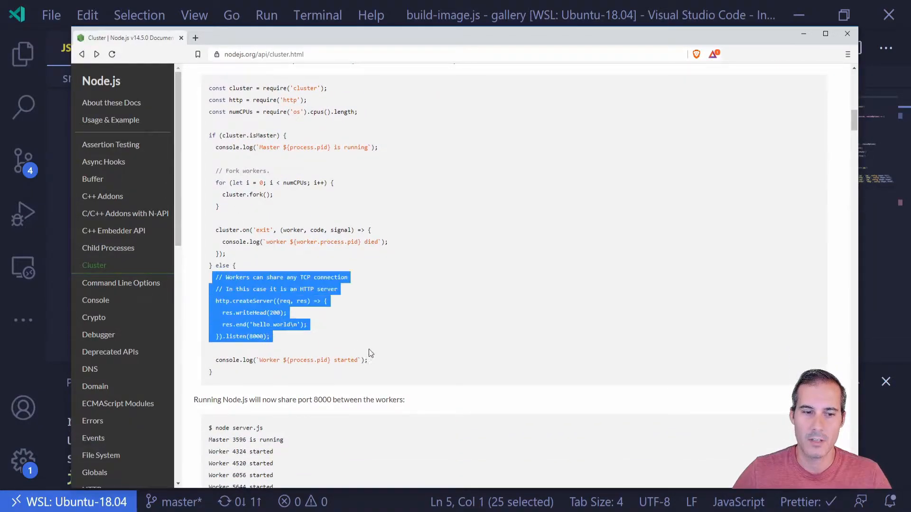
{"action": "left_click_drag", "start_coordinate": [371, 353], "coordinate": [367, 360]}
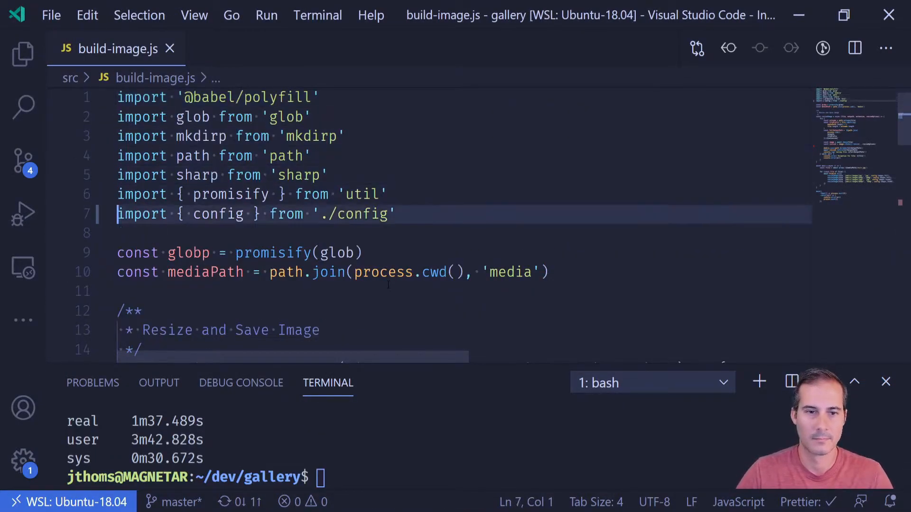
Step: Import cluster, start an if (cluster.isMaster) block and comment out the old main() chain
{"action": "type", "text": "import clust"}
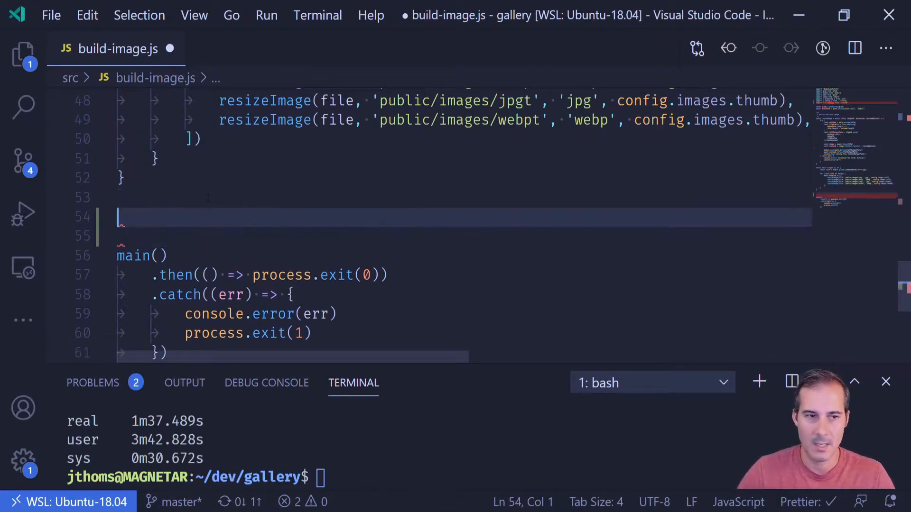
{"action": "type", "text": "if (cluster."}
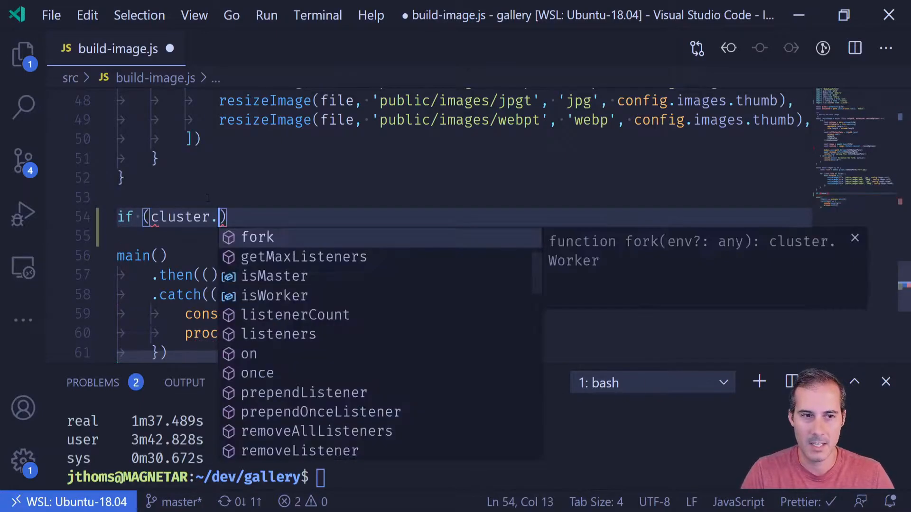
{"action": "type", "text": "isMaster) {"}
{"action": "left_click", "coordinate": [462, 235]}
{"action": "type", "text": "} else {"}
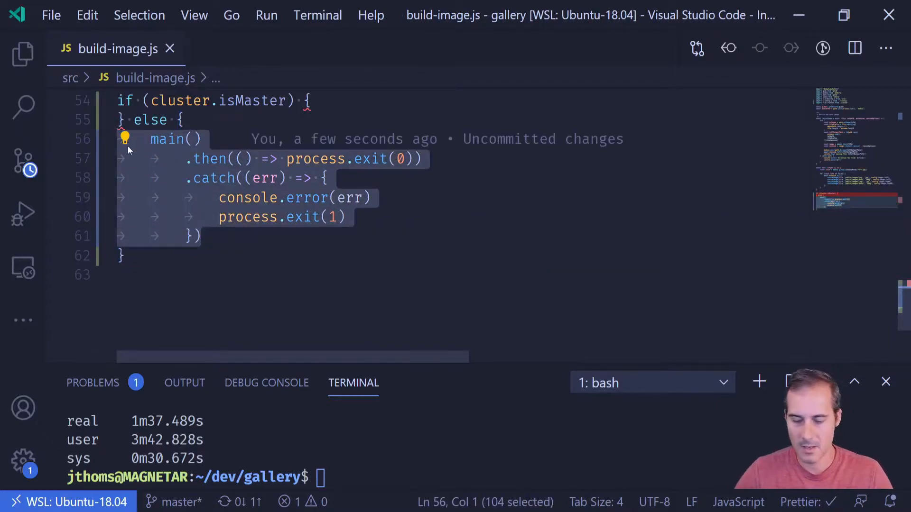
{"action": "key", "text": "ctrl+/"}
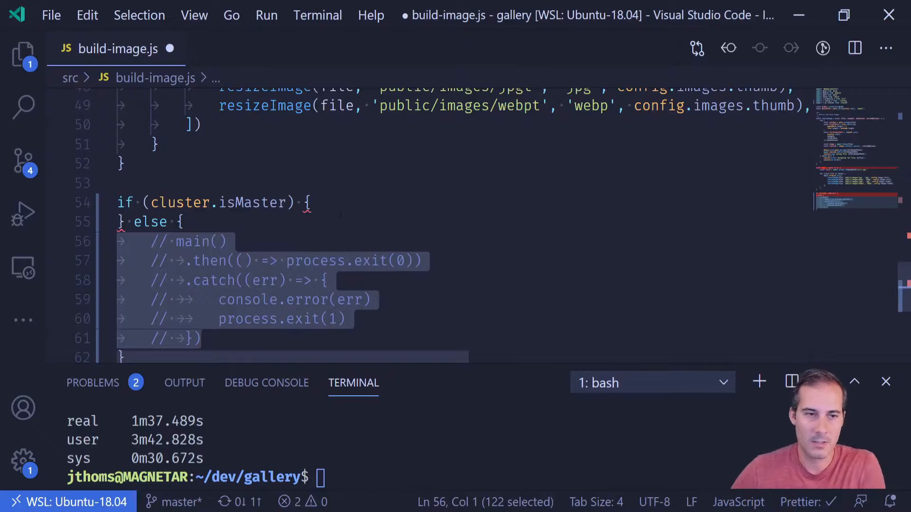
Step: Log 'I am master' / 'I am worker' in the two branches and start npm run build: in the terminal
{"action": "type", "text": "console.log('I am master"}
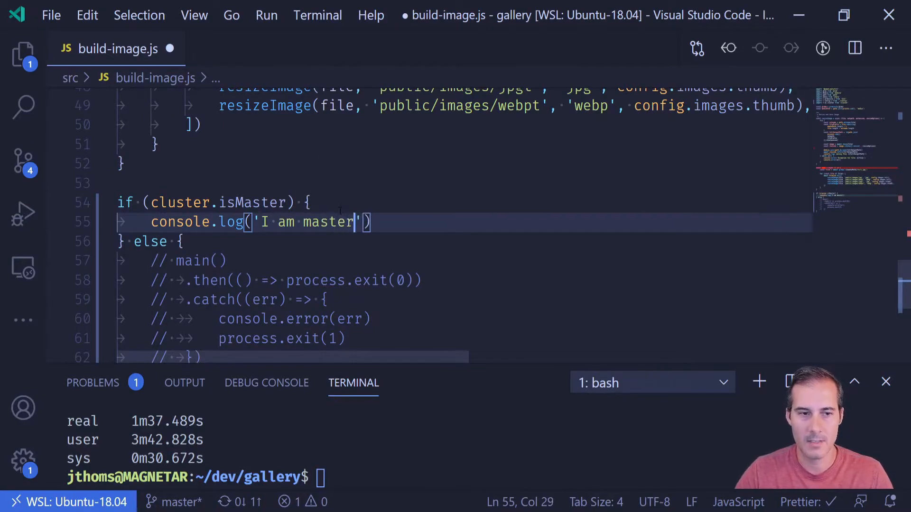
{"action": "type", "text": "console.l"}
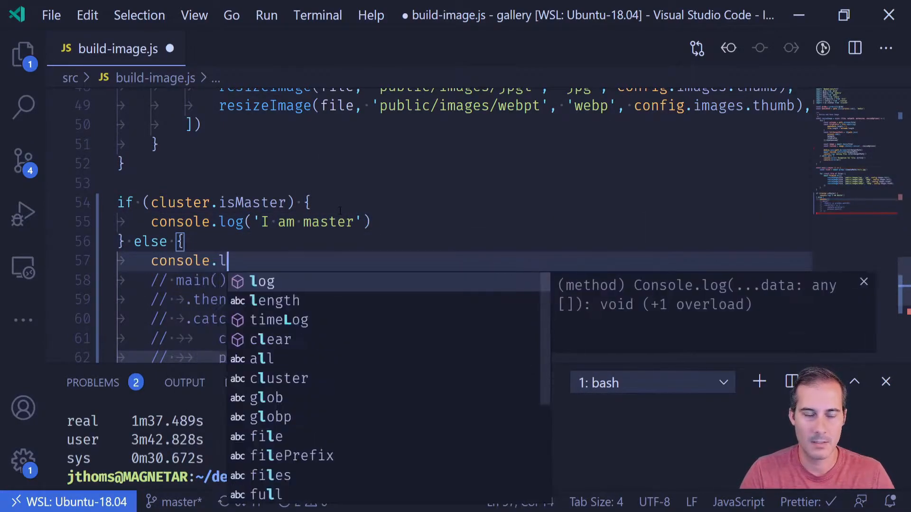
{"action": "type", "text": "og('I am'"}
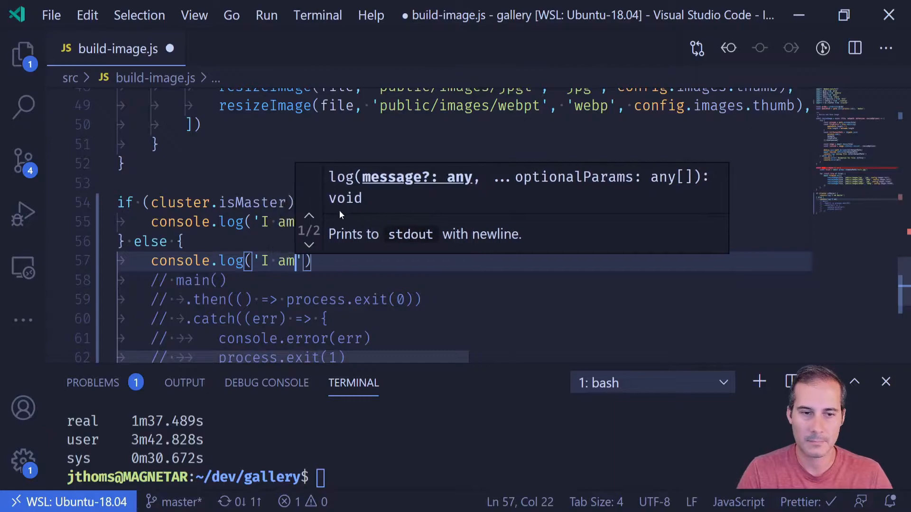
{"action": "type", "text": "worker"}
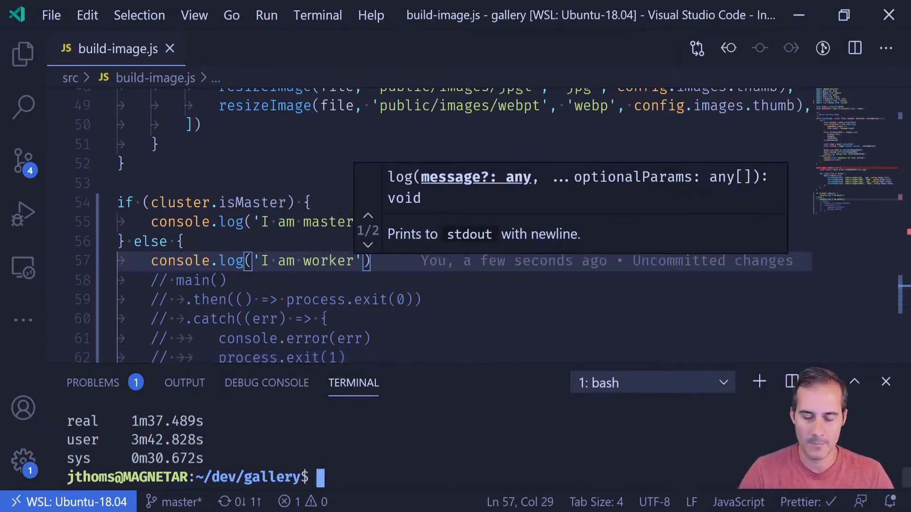
{"action": "type", "text": "npm run build:"}
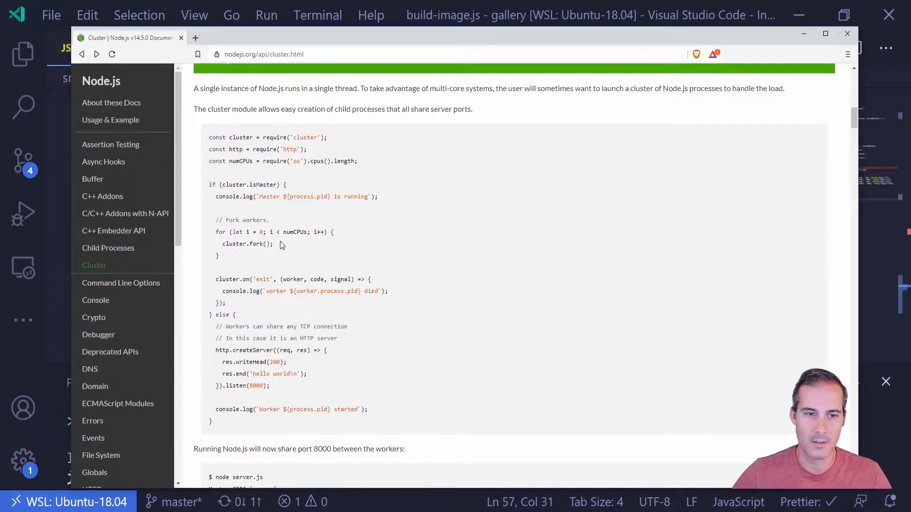
Step: Highlight the cluster.fork() call in the docs example to copy into the master branch
{"action": "double_click", "coordinate": [247, 244]}
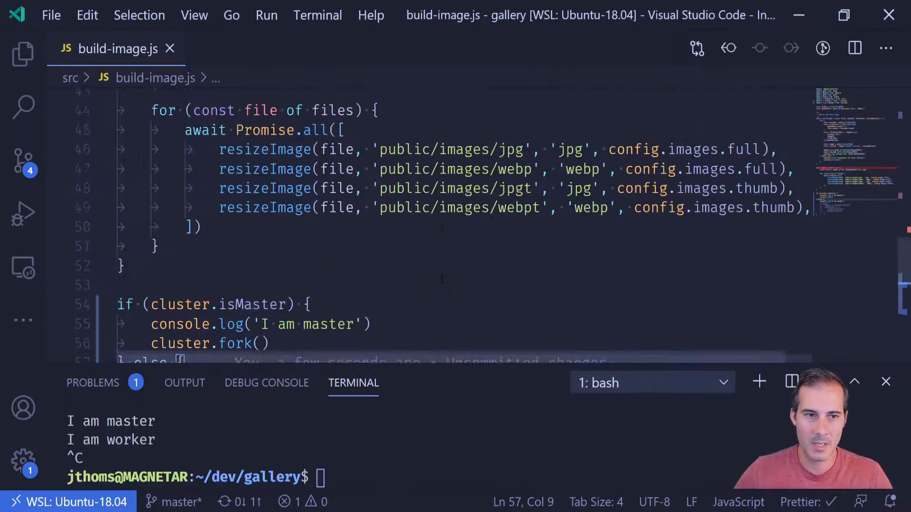
Step: Add const numCPUs = require('os').cpus().length and a fork loop after the 'I am master' log
{"action": "type", "text": "const numCPUs = require('os').cpus().length;"}
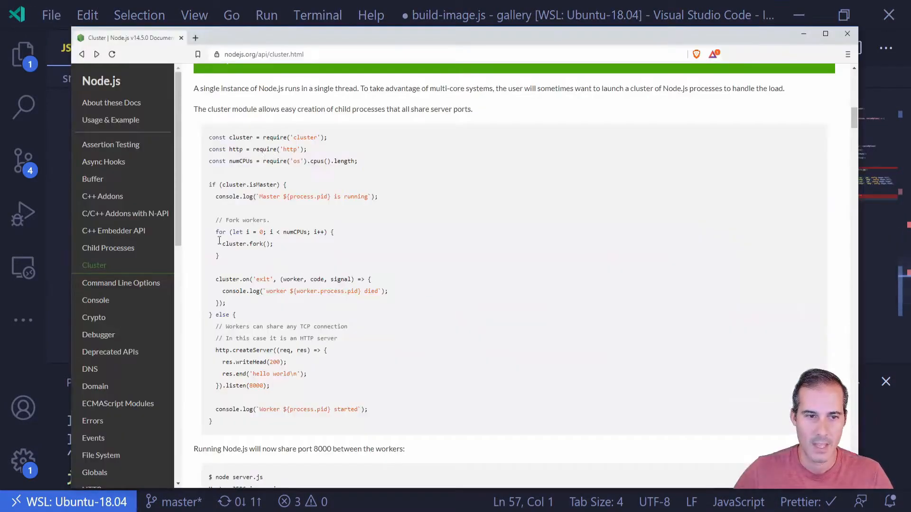
{"action": "left_click_drag", "start_coordinate": [220, 232], "coordinate": [219, 256]}
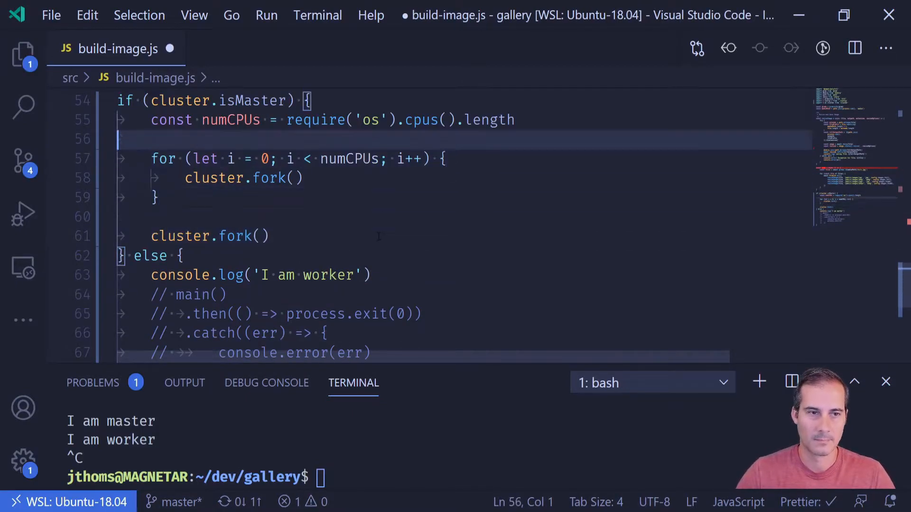
{"action": "type", "text": "console.log('I am master')"}
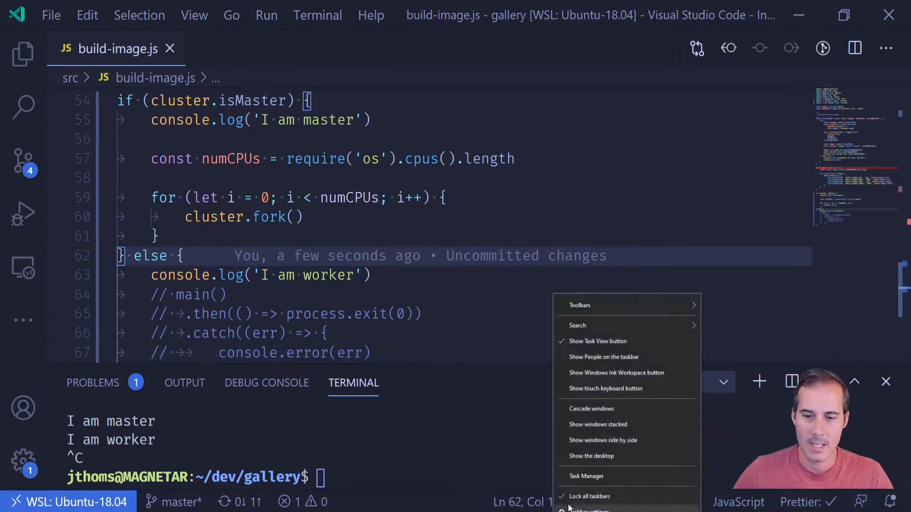
Step: Open Task Manager's Performance view to check the CPU core count
{"action": "left_click", "coordinate": [586, 476]}
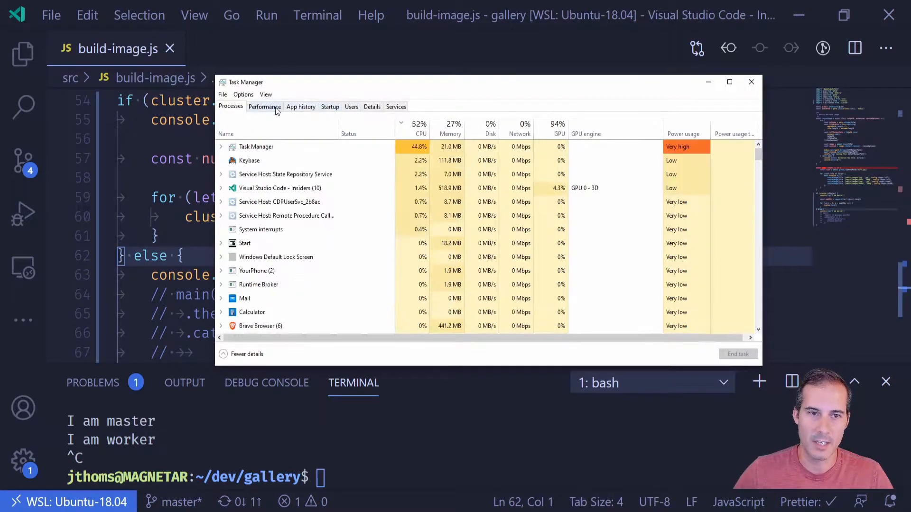
{"action": "left_click", "coordinate": [265, 107]}
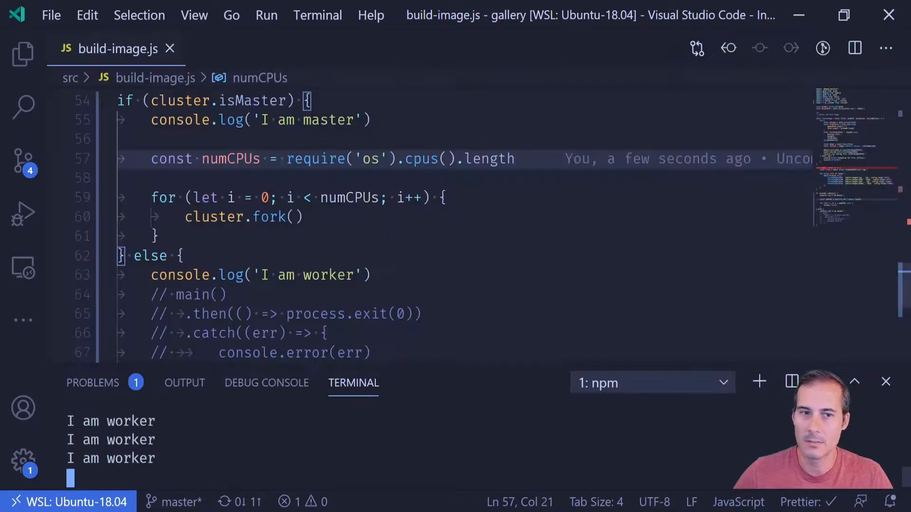
Step: Scroll the terminal through the 'I am worker' lines printed by the per-CPU fork run
{"action": "scroll", "scroll_direction": "down", "scroll_amount": 3}
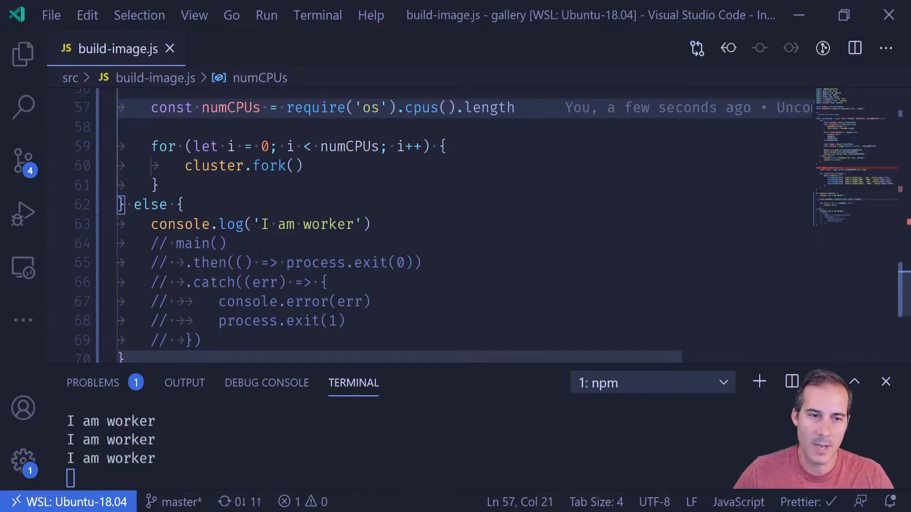
Step: Add process.exit(0) after the worker log and rerun npm run build:images, printing eight worker lines
{"action": "type", "text": "proc"}
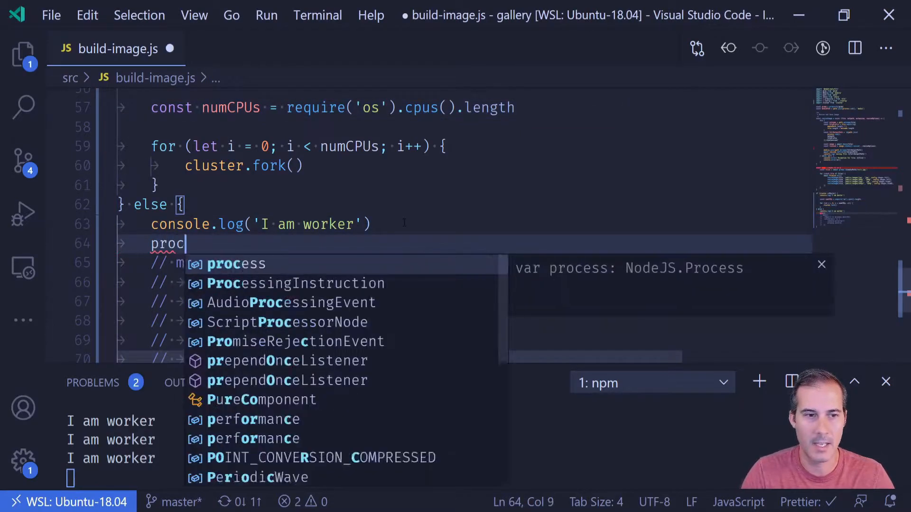
{"action": "type", "text": ".exit("}
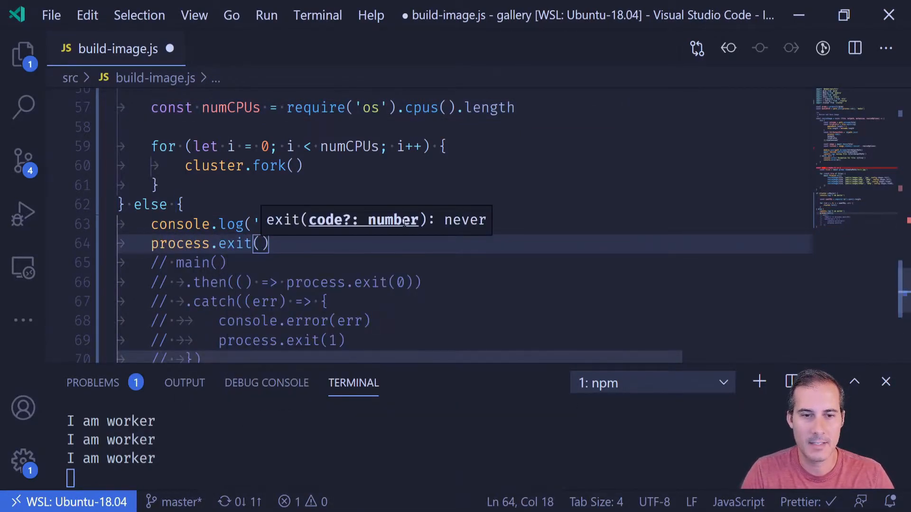
{"action": "type", "text": "0"}
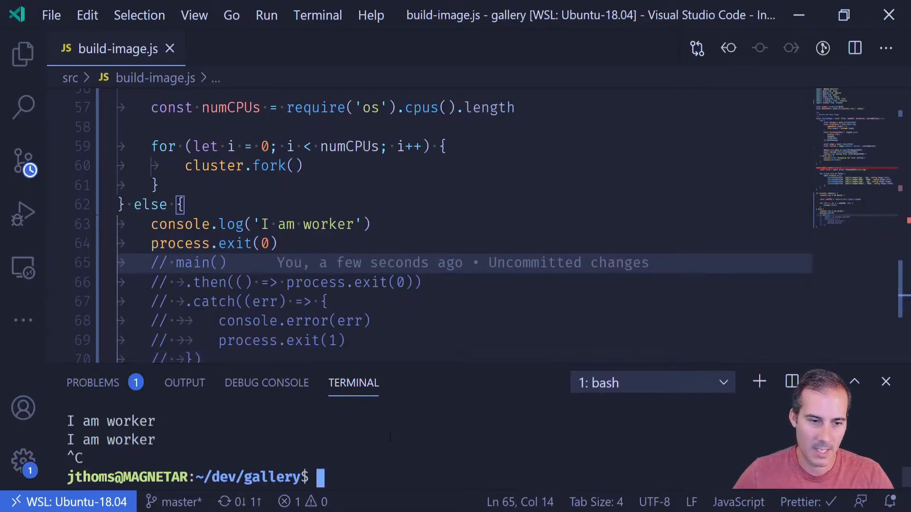
{"action": "type", "text": "npm run build:images"}
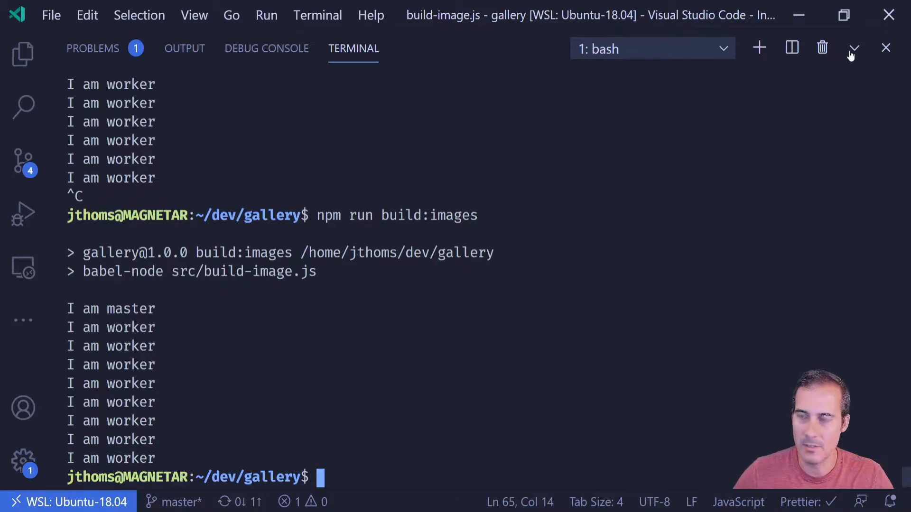
{"action": "left_click", "coordinate": [853, 49]}
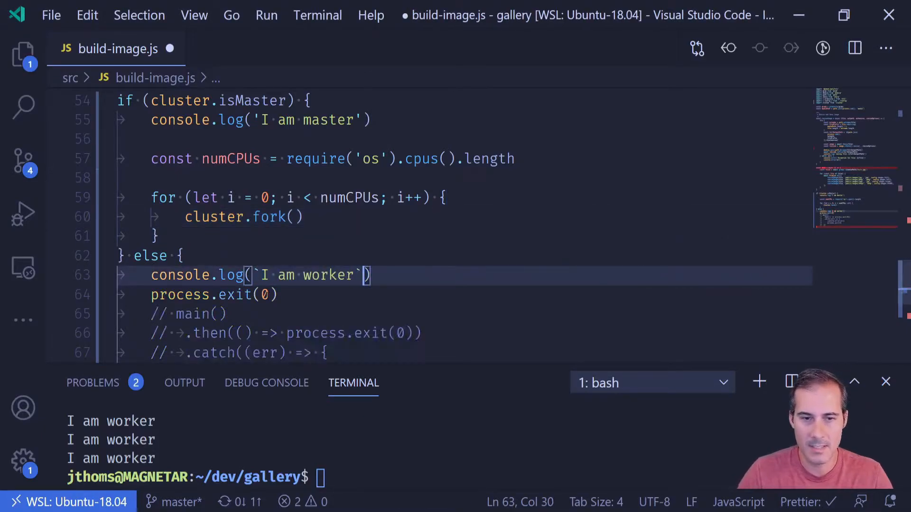
Step: Append ${process.pid} to both the master and worker log template strings
{"action": "type", "text": "${process.pid"}
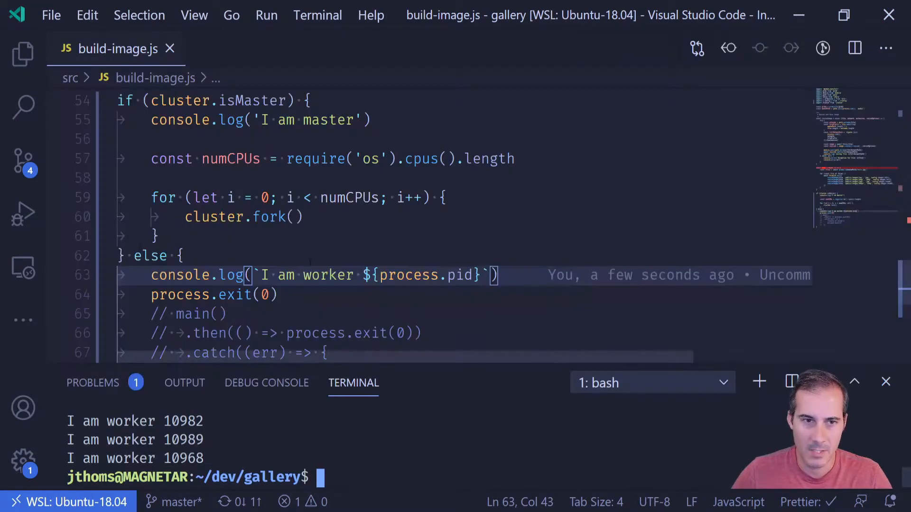
{"action": "scroll", "scroll_direction": "down", "scroll_amount": 3}
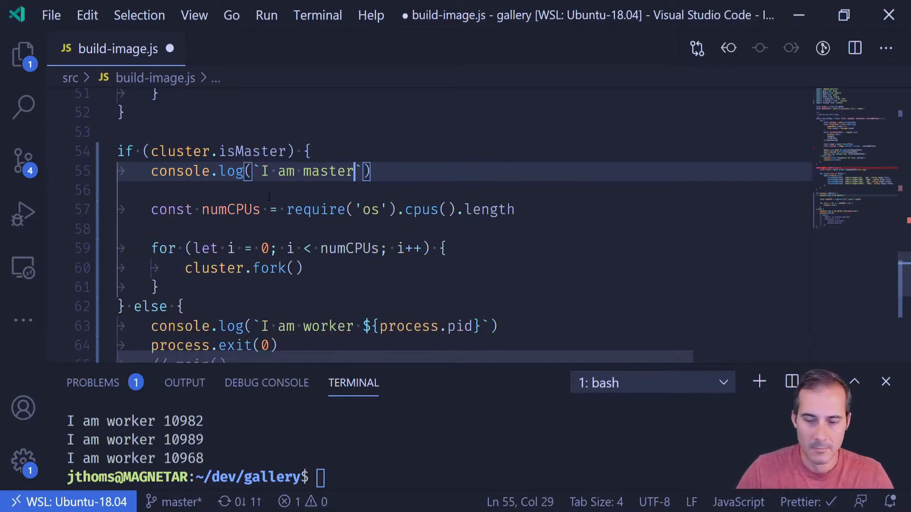
{"action": "type", "text": "${procee"}
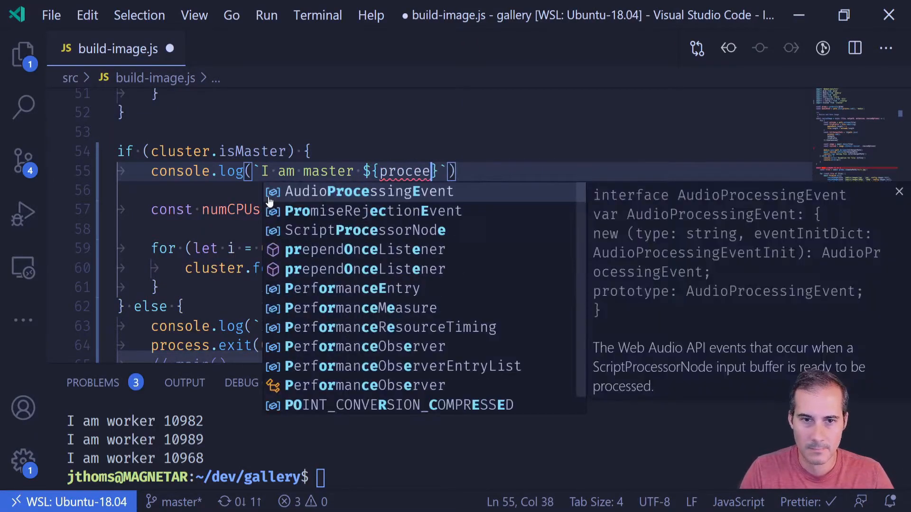
{"action": "type", "text": "ss.pid"}
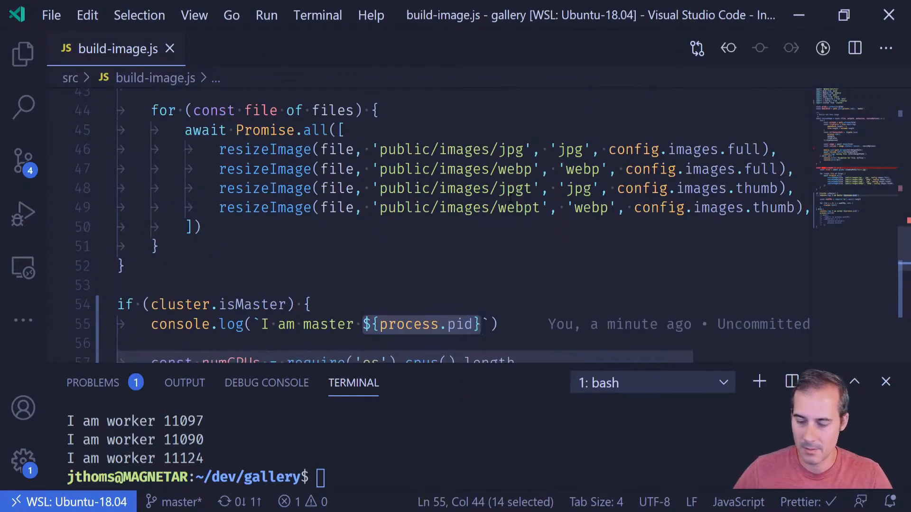
Step: Rewrite the worker log as `[${process.pid}] I am worker` with the pid in brackets first
{"action": "type", "text": "console.log(`saving file: ${fullOutputPath"}
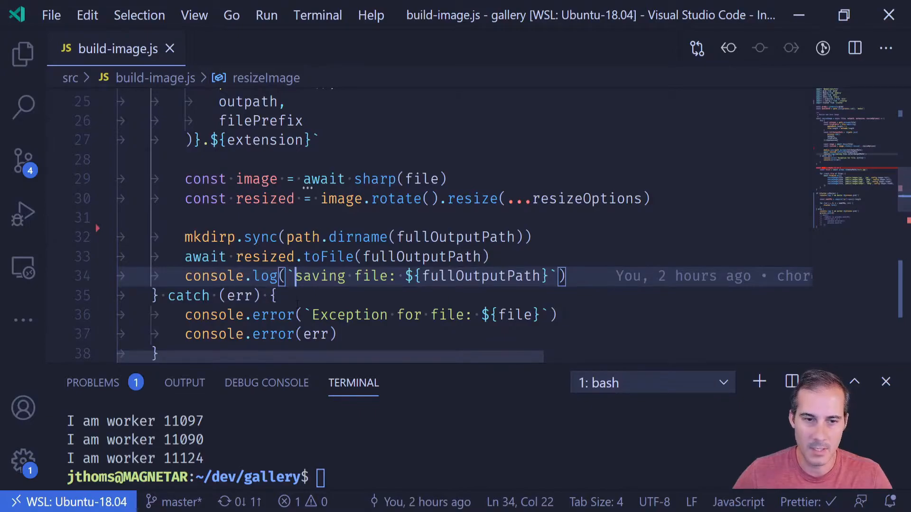
{"action": "type", "text": "[${process.pid"}
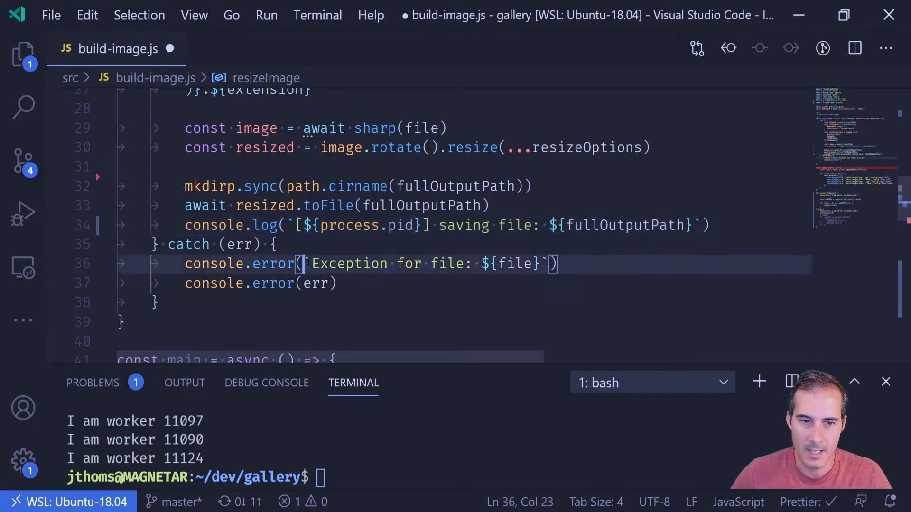
{"action": "type", "text": "[]"}
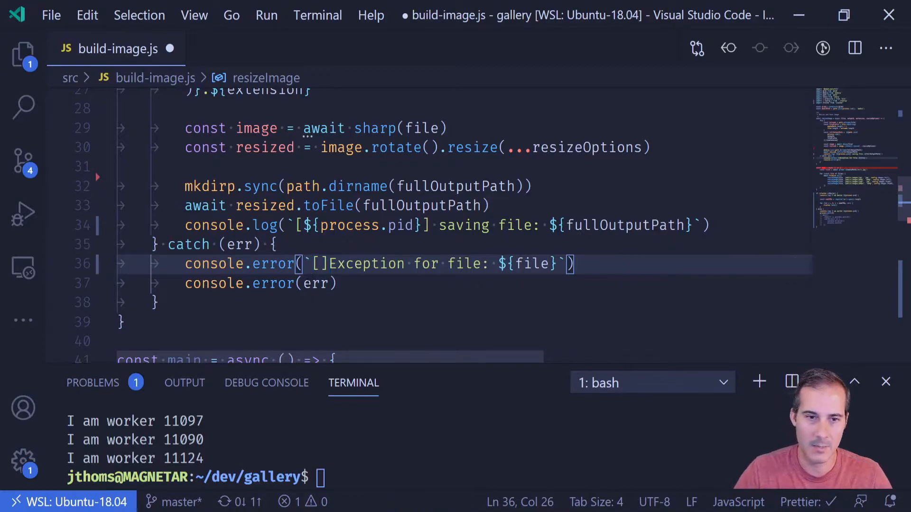
{"action": "scroll", "scroll_direction": "down", "scroll_amount": 3}
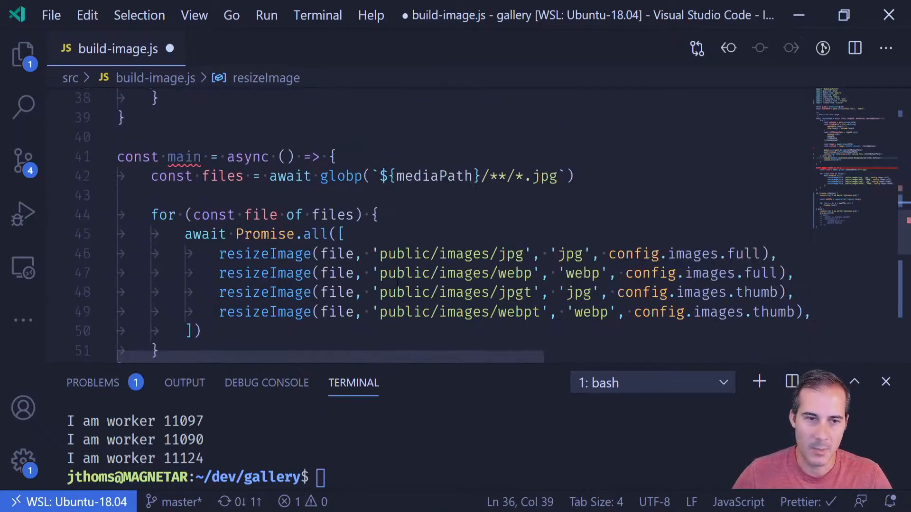
Step: Find the master console.log and move its pid into a leading [${process.pid}] prefix too
{"action": "key", "text": "Ctrl+f"}
{"action": "type", "text": "console."}
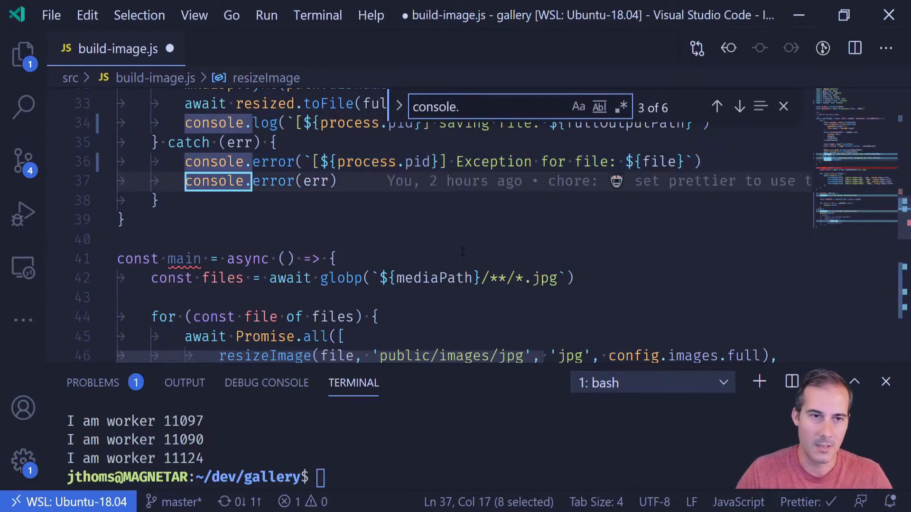
{"action": "left_click", "coordinate": [739, 107]}
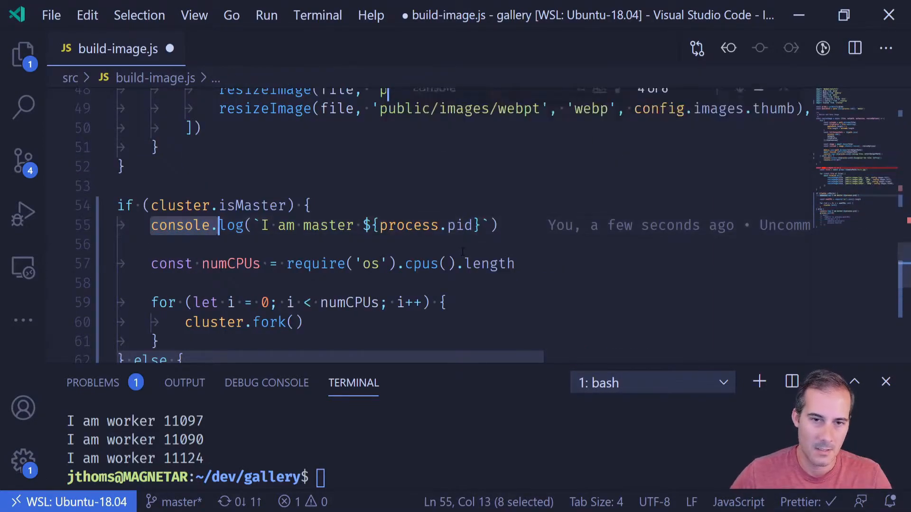
{"action": "double_click", "coordinate": [423, 226]}
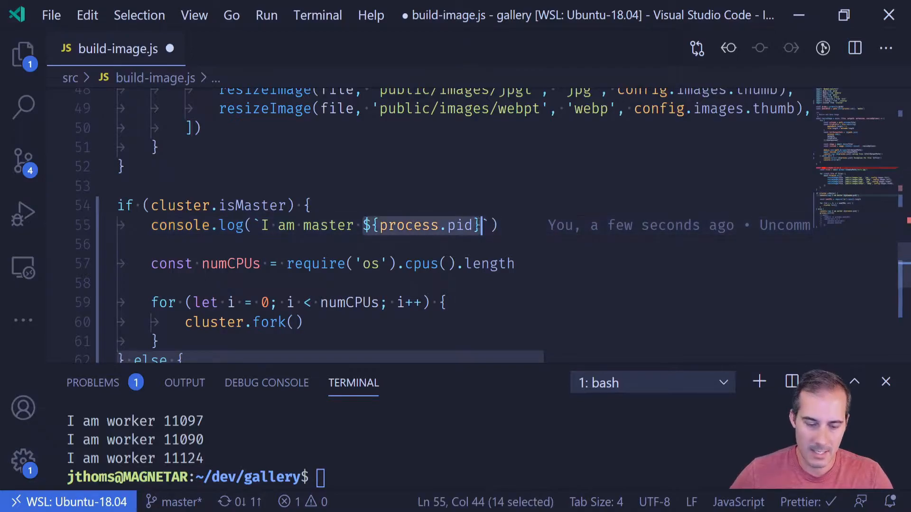
{"action": "key", "text": "Delete"}
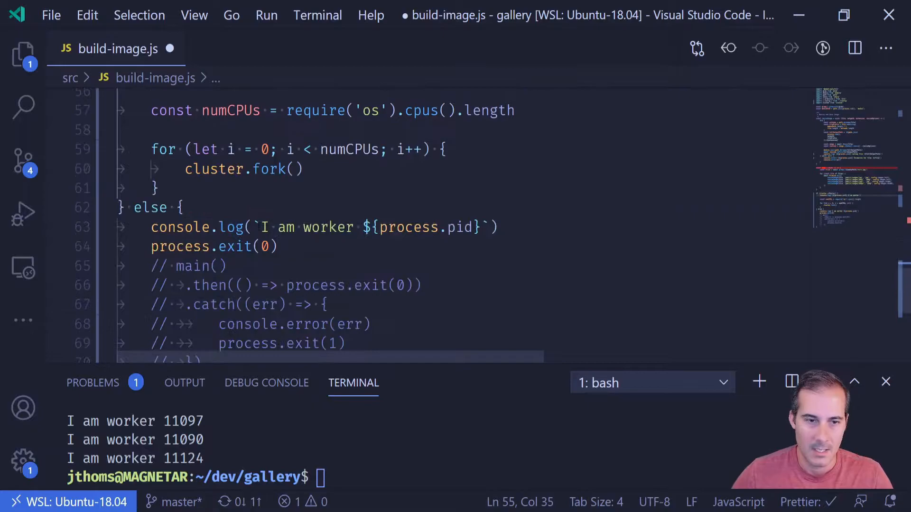
{"action": "type", "text": "["}
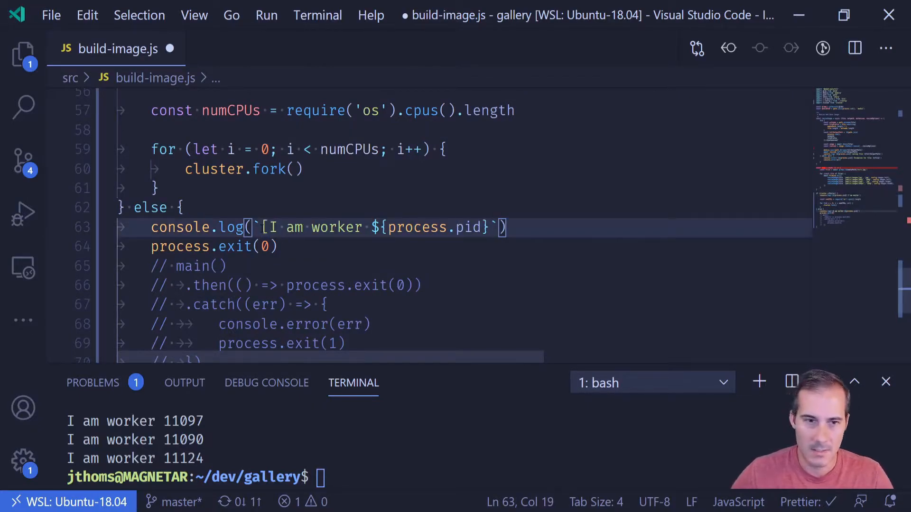
{"action": "type", "text": "${process.pid}"}
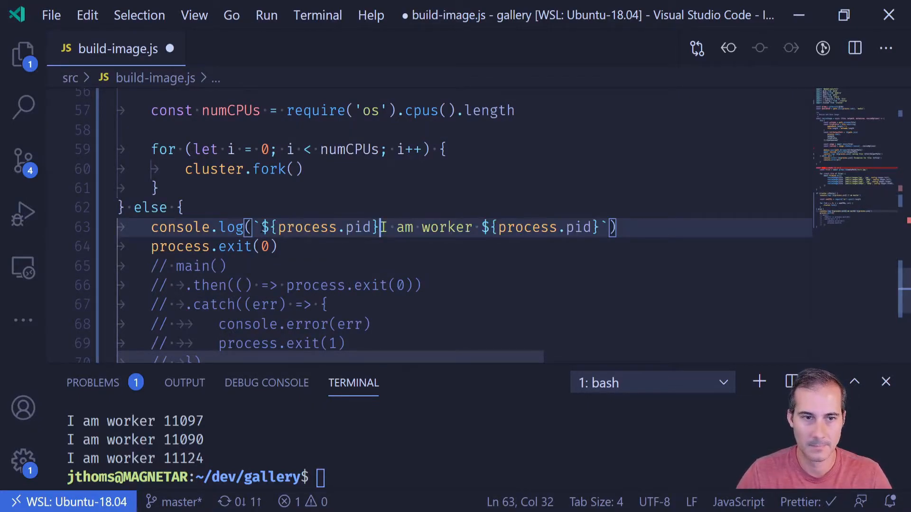
{"action": "type", "text": "[]"}
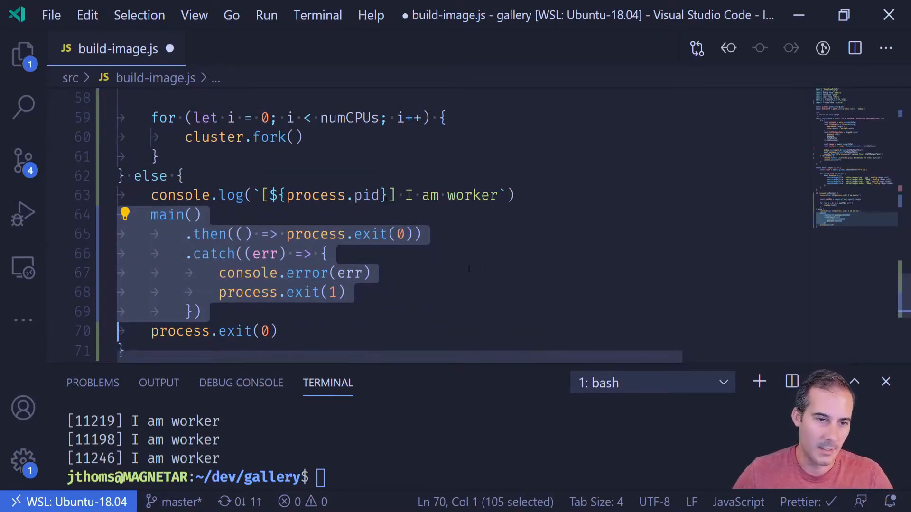
Step: Select the commented main().then/catch block in the else branch to restore it and drop process.exit(0)
{"action": "left_click", "coordinate": [201, 332]}
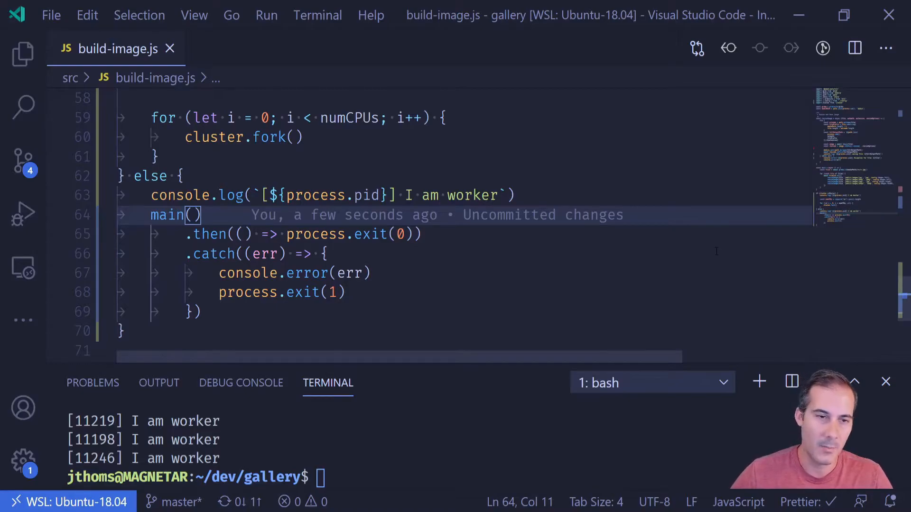
{"action": "left_click_drag", "start_coordinate": [201, 216], "coordinate": [201, 312]}
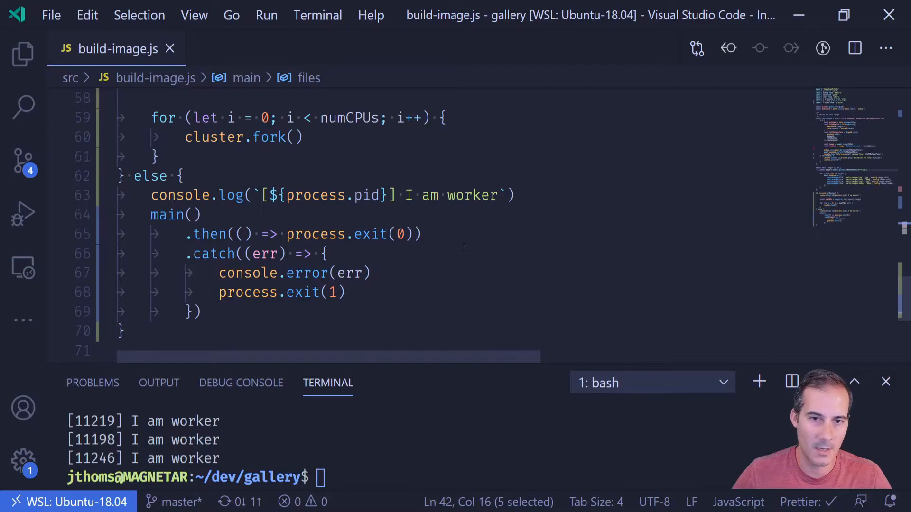
Step: Append ${cluster.worker.id} to the worker log message and save
{"action": "type", "text": "${"}
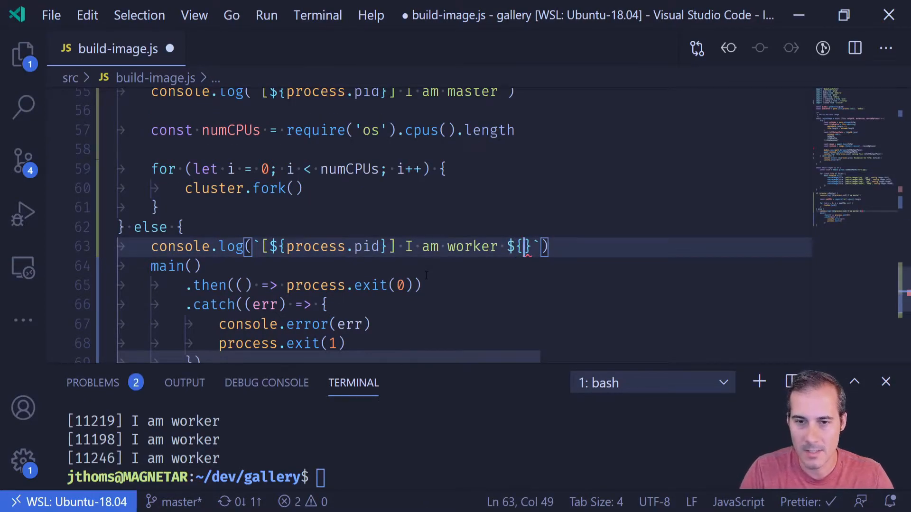
{"action": "type", "text": "cluster.worker."}
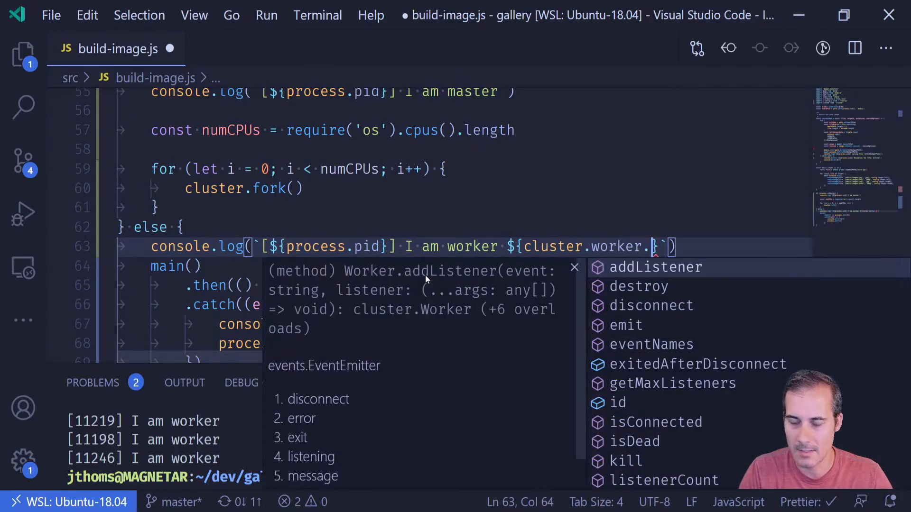
{"action": "type", "text": "id"}
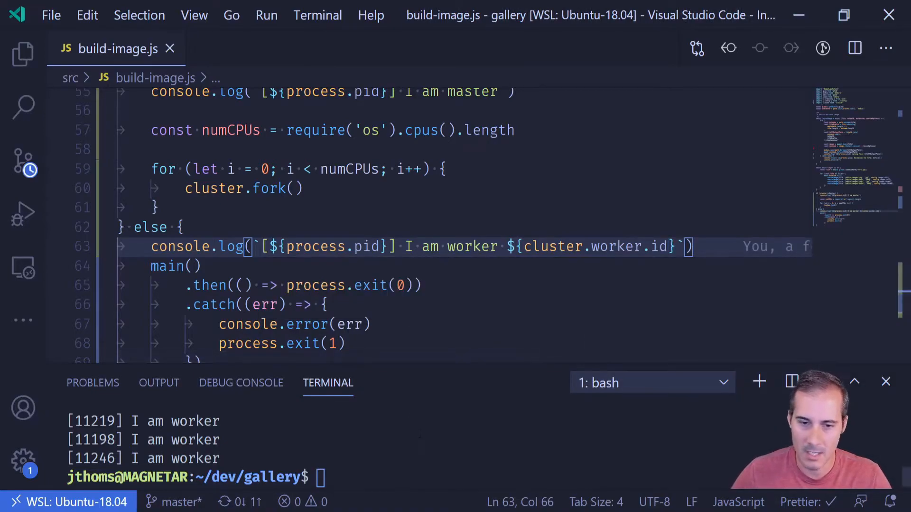
Step: Time a `npm run build:images` run, showing numbered workers saving files
{"action": "type", "text": "time npm run build:images"}
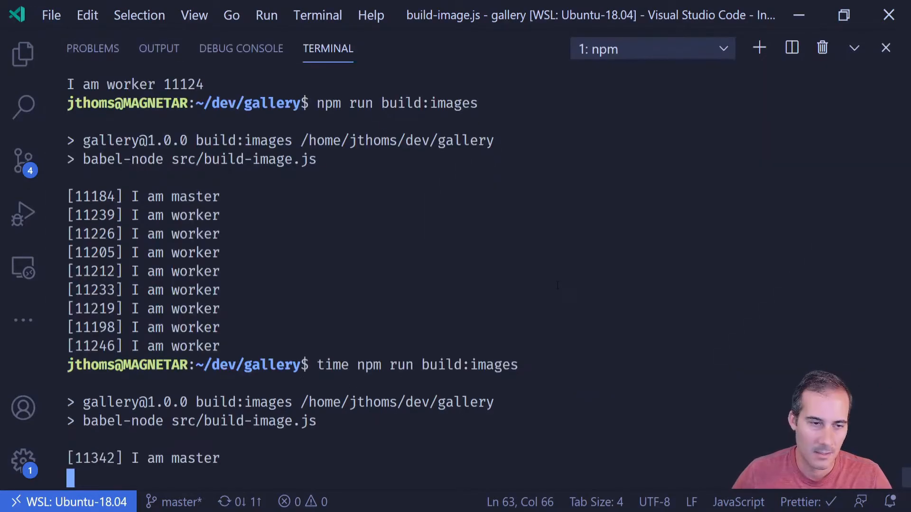
{"action": "key", "text": "ctrl+c"}
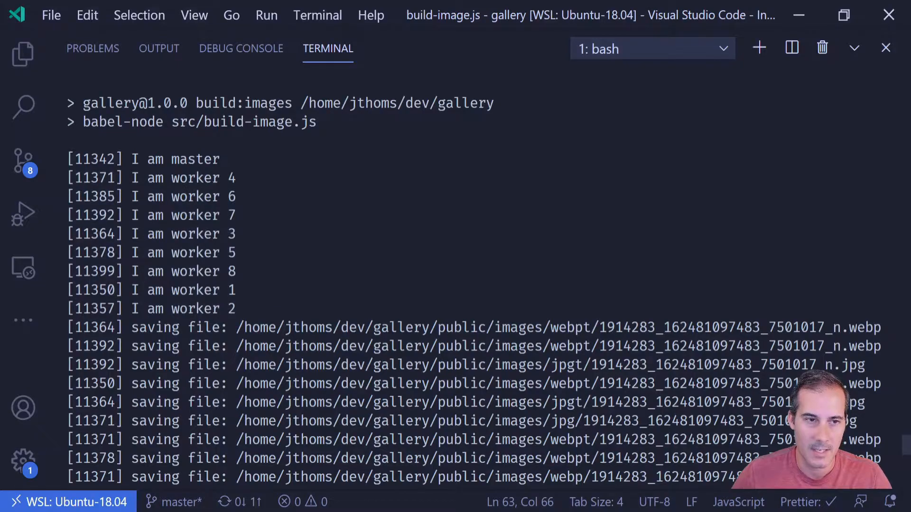
{"action": "left_click_drag", "start_coordinate": [69, 177], "coordinate": [244, 308]}
{"action": "type", "text": "const"}
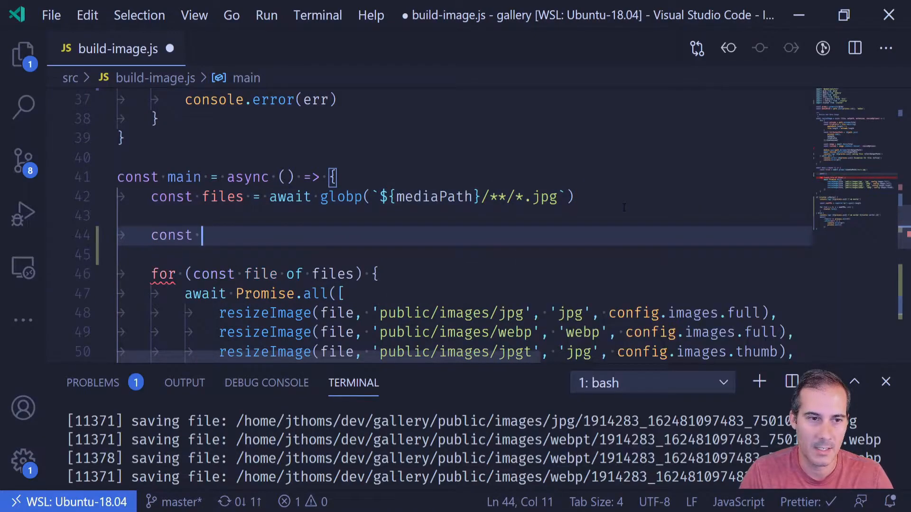
Step: Define clusterFiles in main as files.filter((_, index) => index % forks)
{"action": "type", "text": "clusterFiles ="}
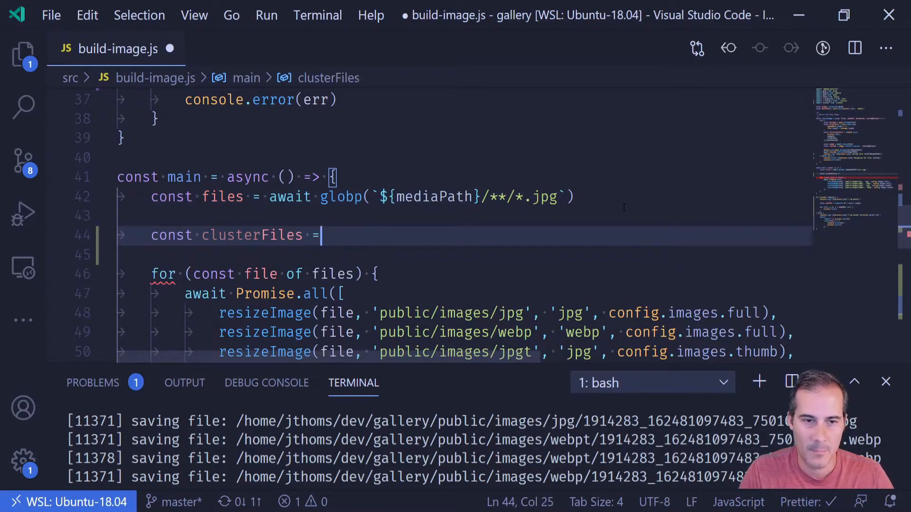
{"action": "type", "text": "fil"}
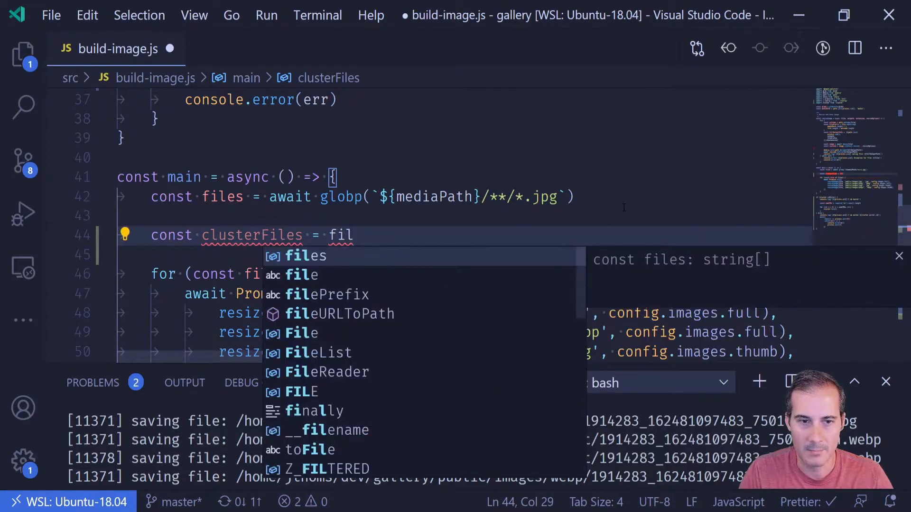
{"action": "type", "text": "es.filter("}
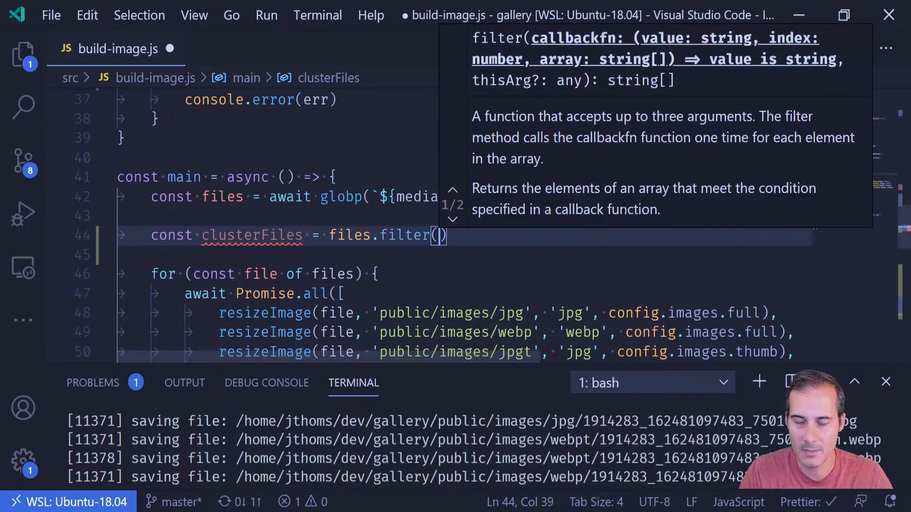
{"action": "type", "text": "(_"}
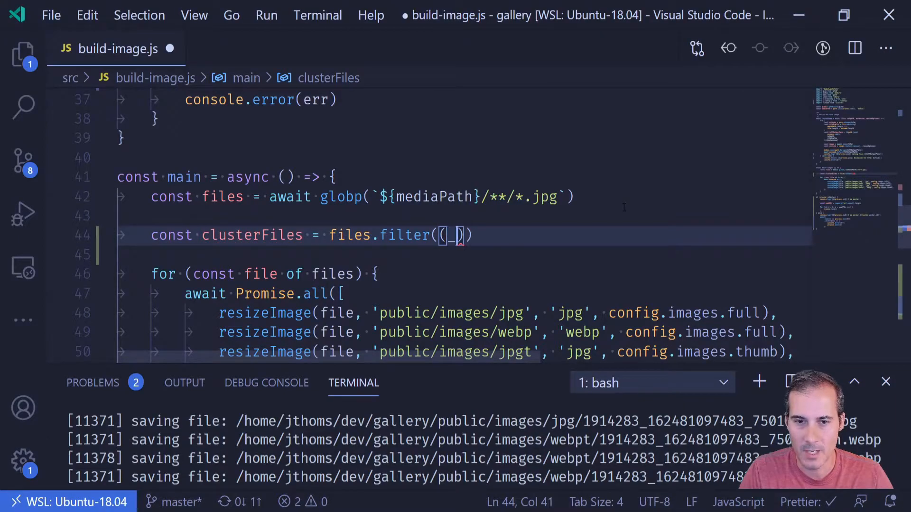
{"action": "type", "text": ","}
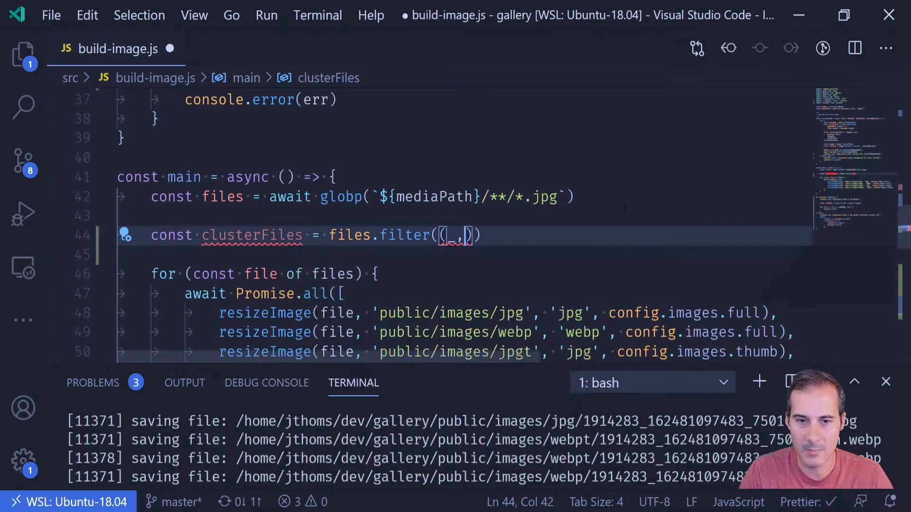
{"action": "type", "text": "index"}
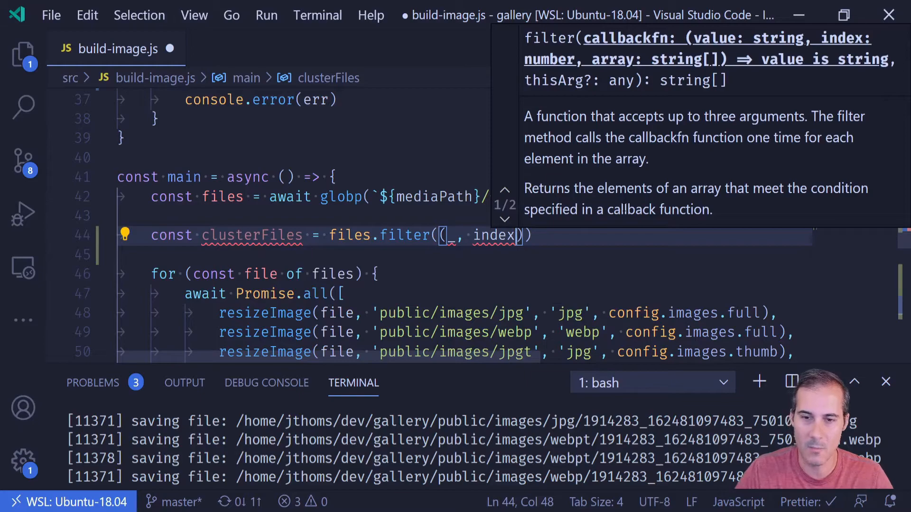
{"action": "type", "text": "=>"}
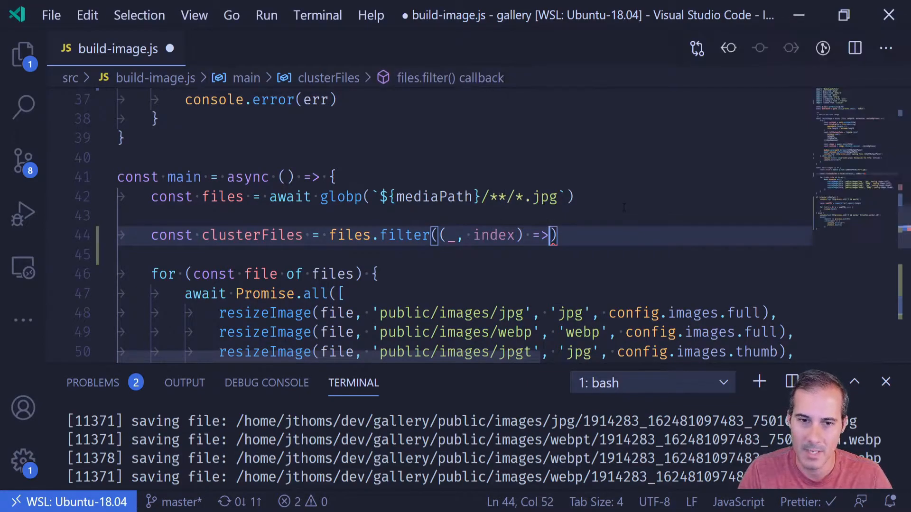
{"action": "type", "text": "index %"}
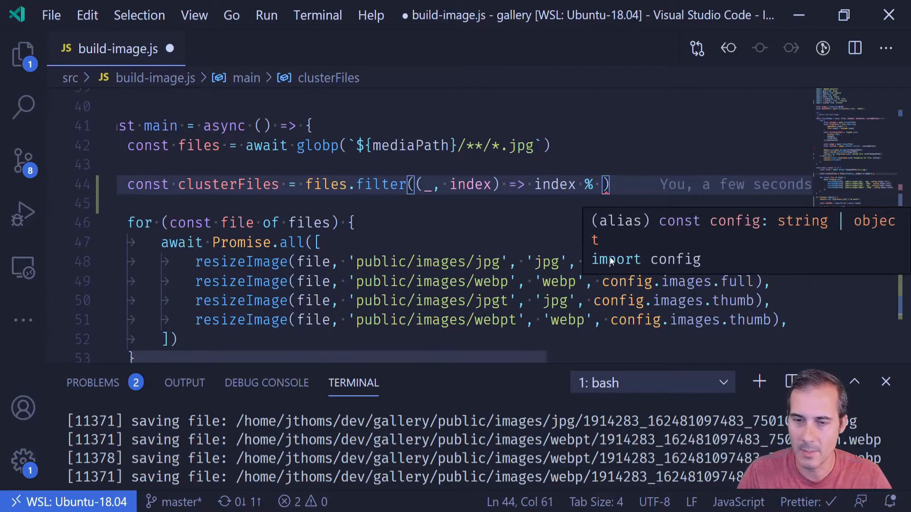
{"action": "type", "text": "forks"}
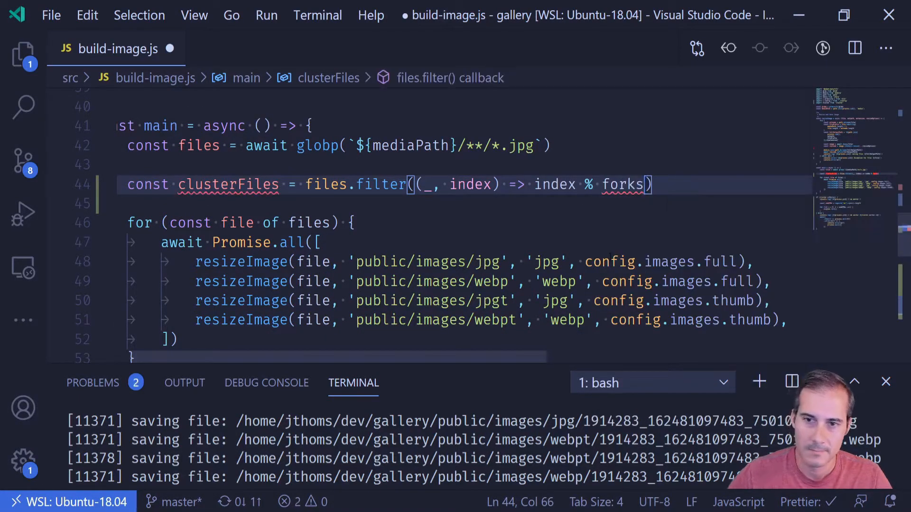
{"action": "scroll", "scroll_direction": "down", "scroll_amount": 3}
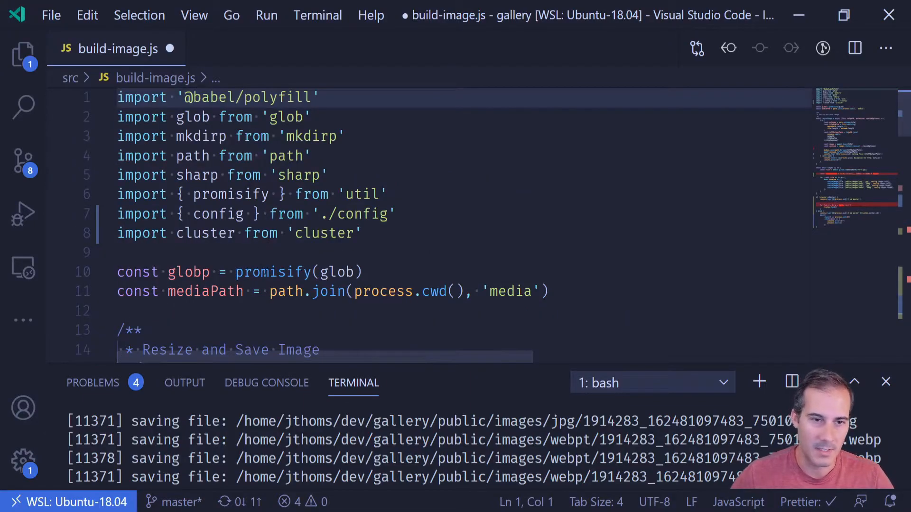
Step: Add a top-level const forks = require('os').cpus().length below mediaPath
{"action": "type", "text": "const forks = require('os').cpus().length"}
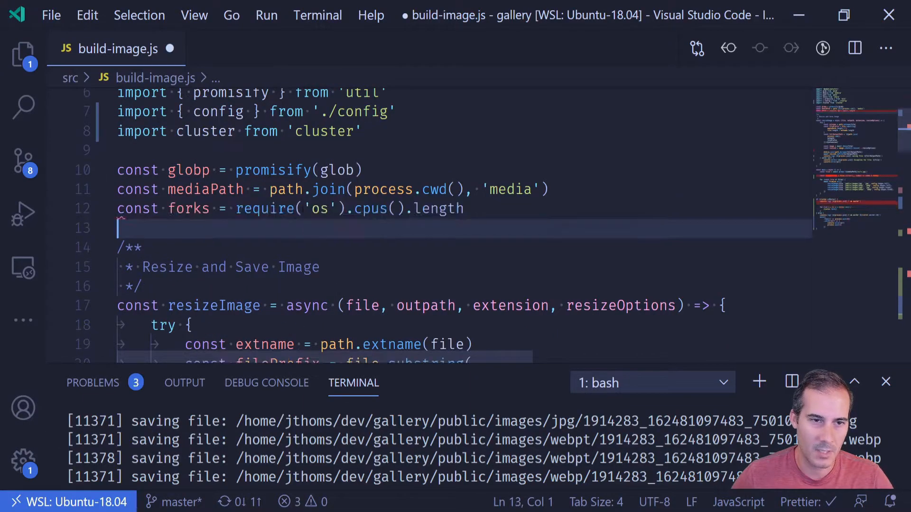
{"action": "scroll", "scroll_direction": "down", "scroll_amount": 3}
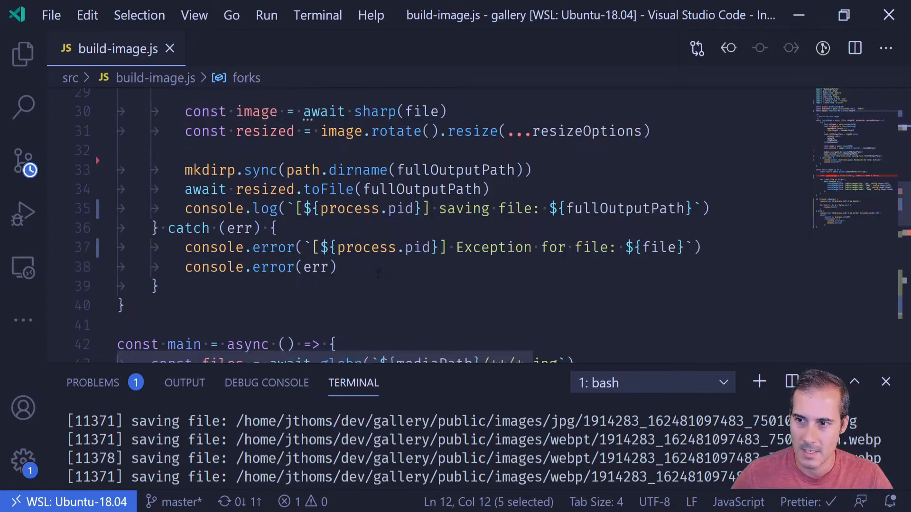
Step: Compare index % forks === 0 and iterate clusterFiles in the resize loop, then save
{"action": "scroll", "scroll_direction": "down", "scroll_amount": 3}
{"action": "type", "text": "const clusterFiles = files.filter((_, index) => index % forks"}
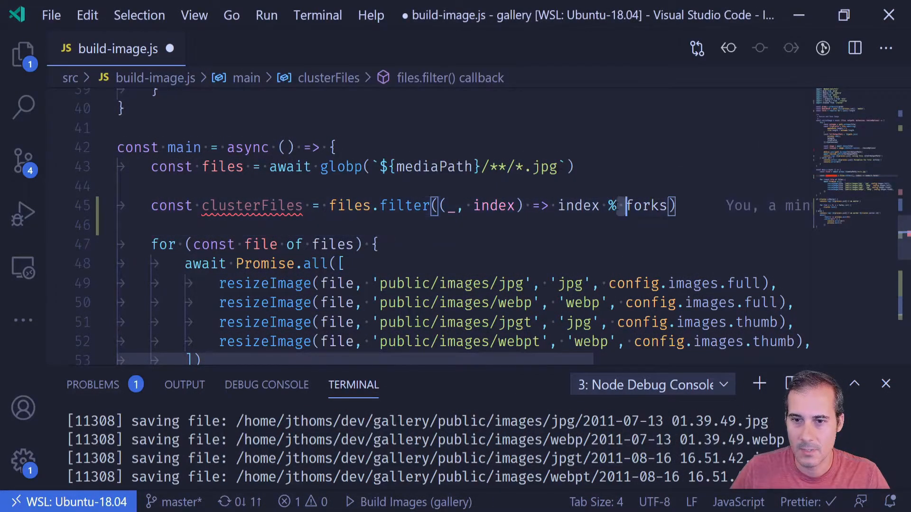
{"action": "type", "text": "=== 0"}
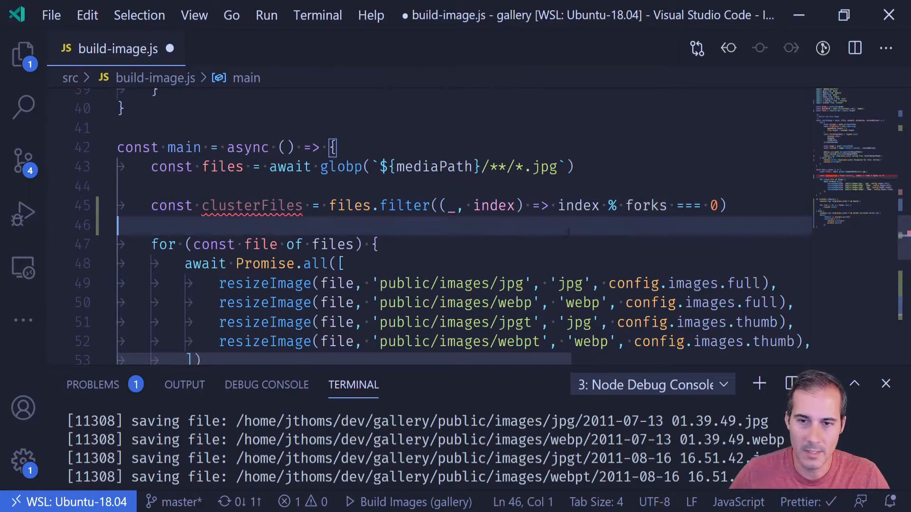
{"action": "double_click", "coordinate": [251, 205]}
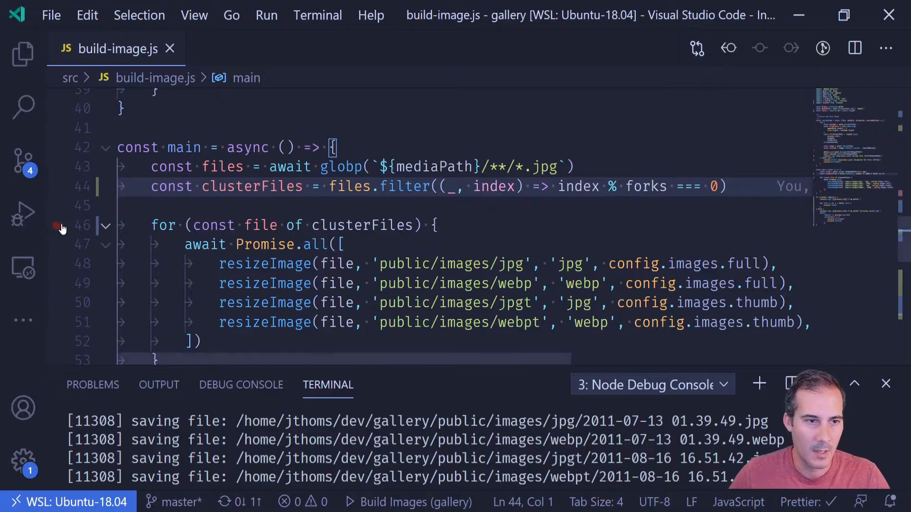
Step: Breakpoint the clusterFiles loop and start the Build Images debug configuration
{"action": "left_click", "coordinate": [56, 226]}
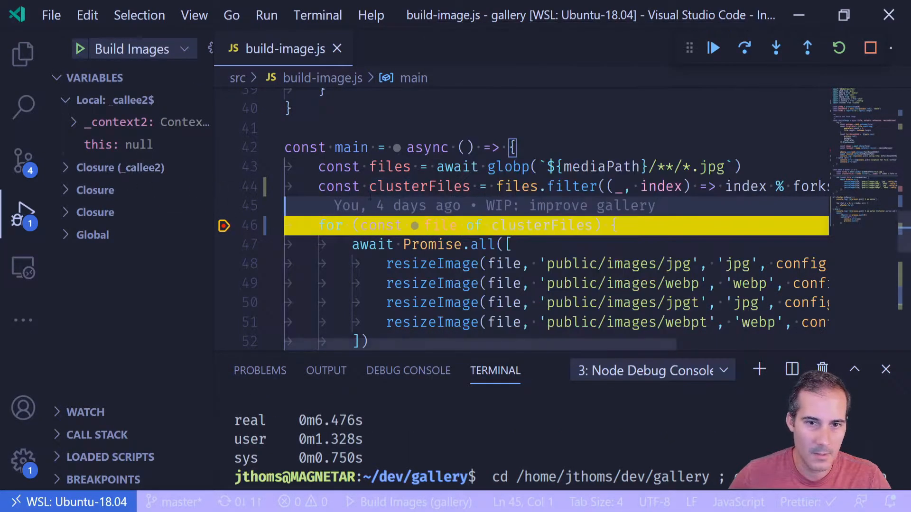
{"action": "left_click", "coordinate": [121, 167]}
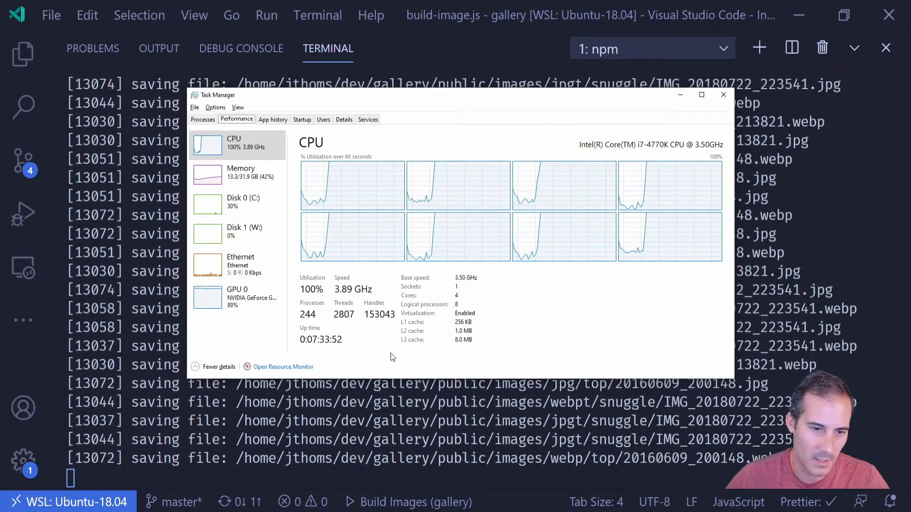
Step: Watch the per-core build finish in 48.148s at 100% CPU, then hardcode forks to 1
{"action": "left_click", "coordinate": [723, 95]}
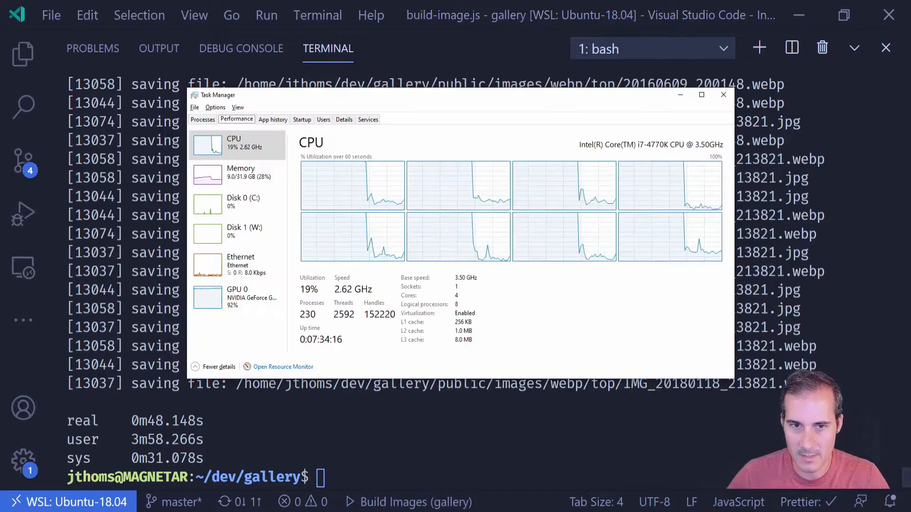
{"action": "left_click", "coordinate": [724, 94]}
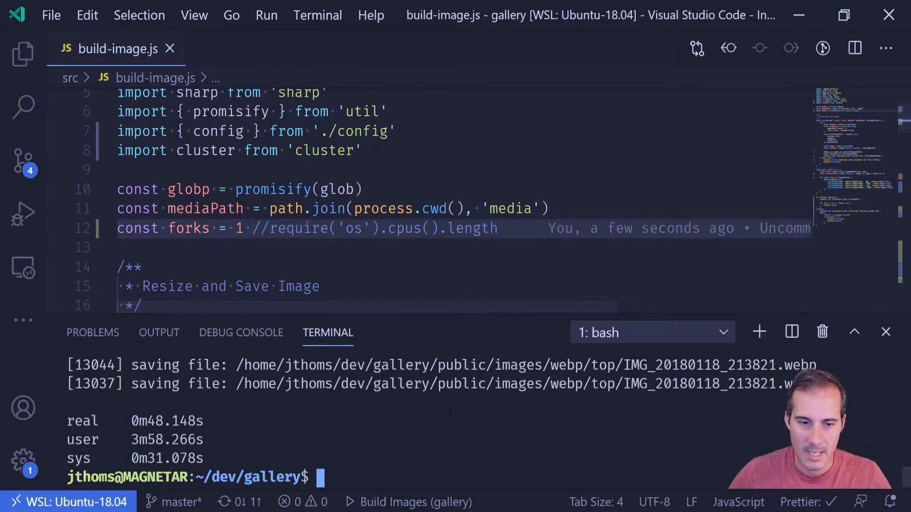
Step: Time the single-fork build at 1m38.760s in a maximized terminal, then change forks to 2
{"action": "type", "text": "time npm run build:images"}
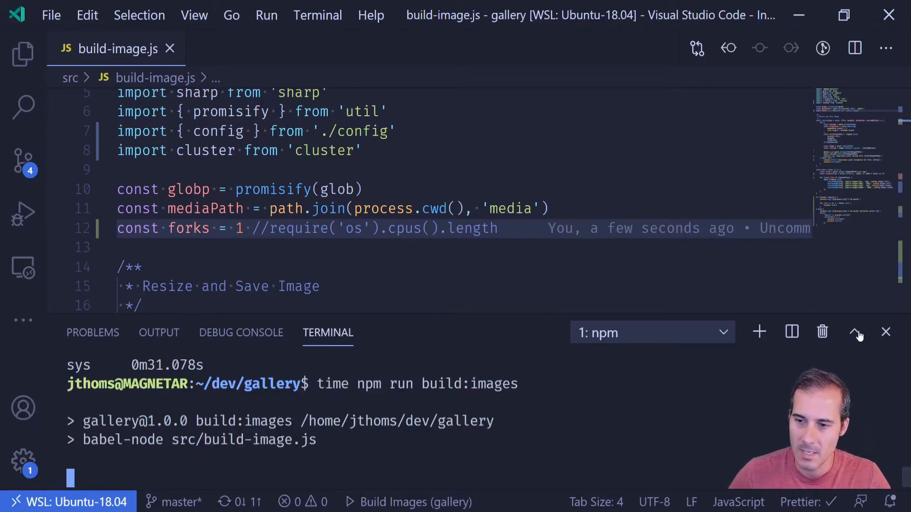
{"action": "left_click", "coordinate": [855, 332]}
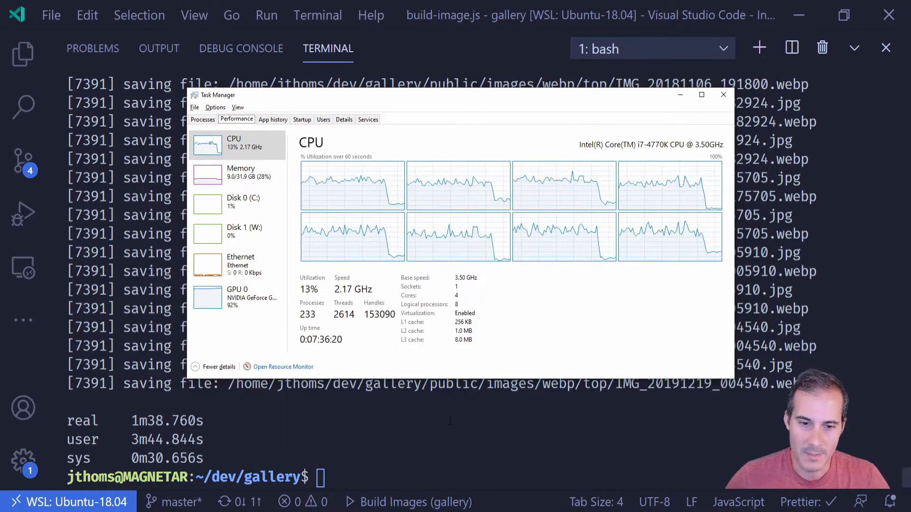
{"action": "left_click", "coordinate": [723, 95]}
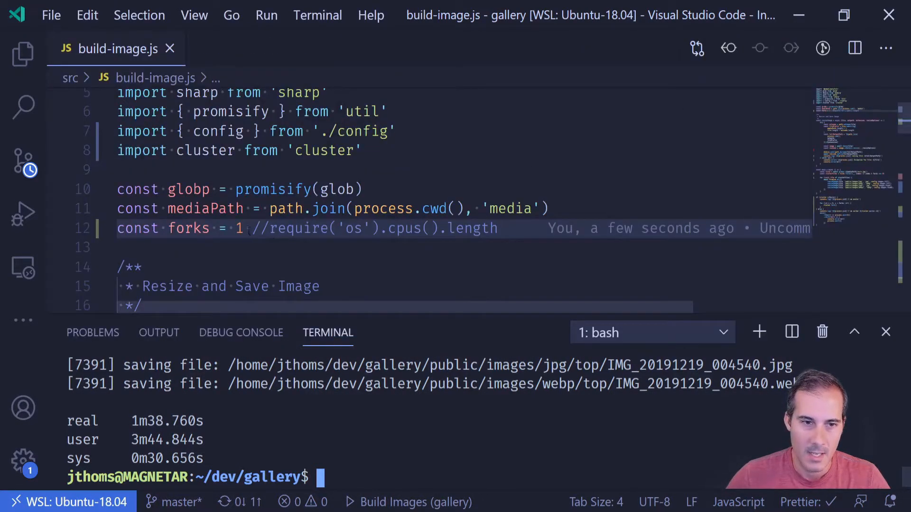
{"action": "left_click", "coordinate": [498, 228]}
{"action": "type", "text": "2"}
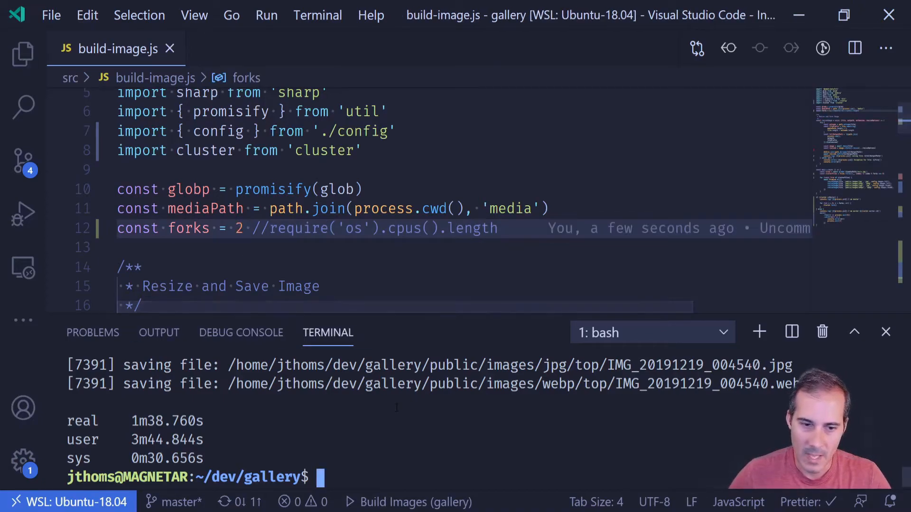
Step: Time the build at 52.718s real time and set forks to 3
{"action": "type", "text": "time npm run build:images"}
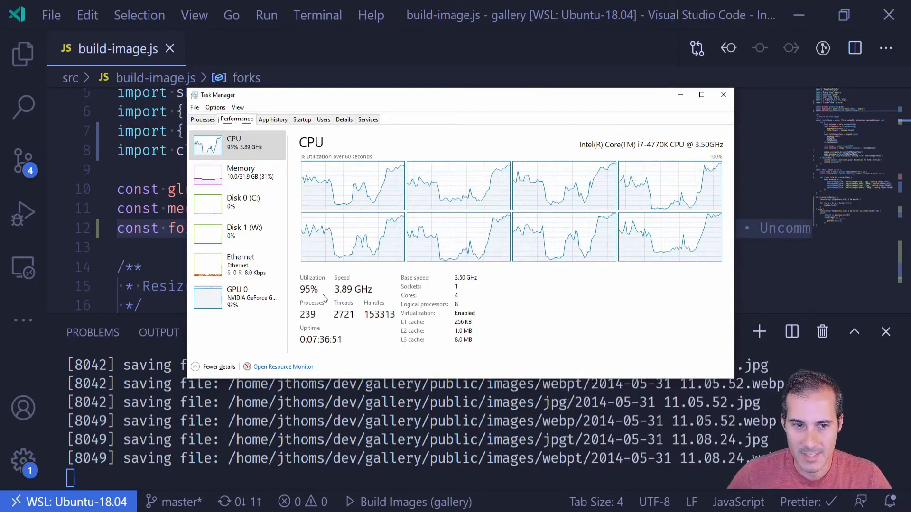
{"action": "left_click", "coordinate": [723, 94]}
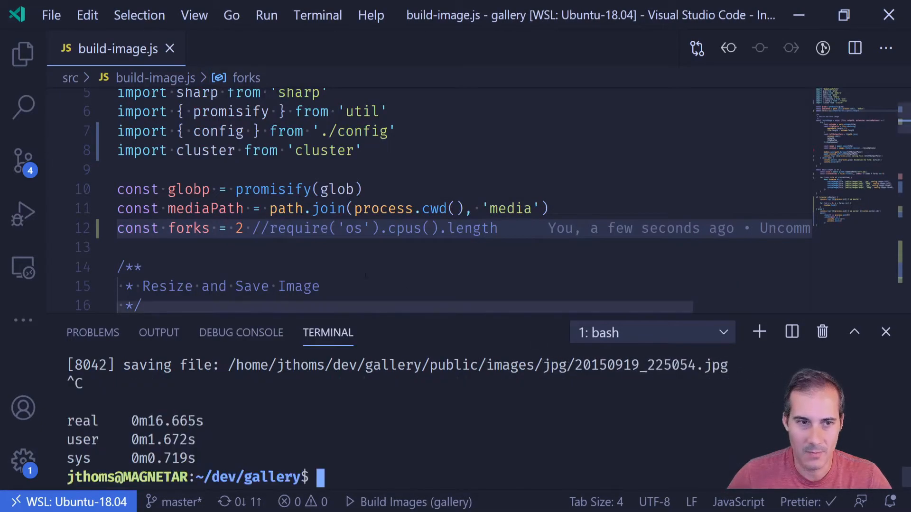
{"action": "type", "text": "3"}
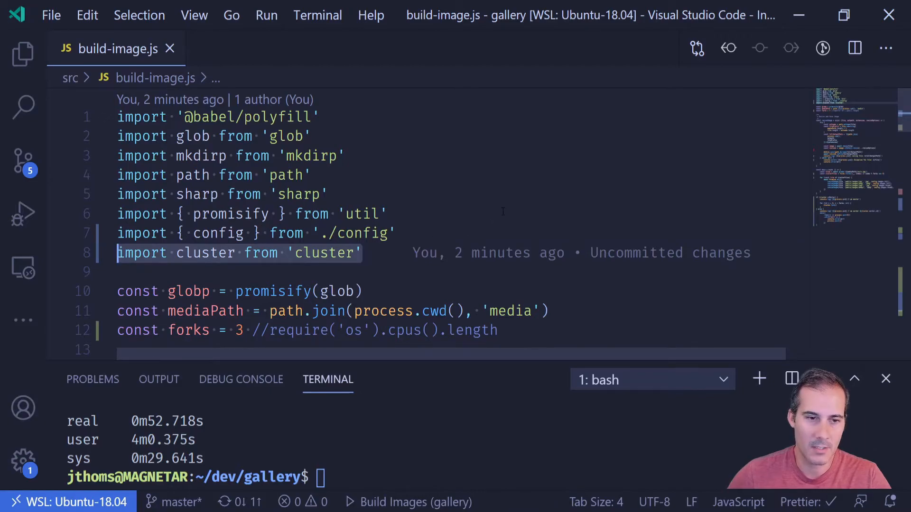
{"action": "scroll", "scroll_direction": "down", "scroll_amount": 3}
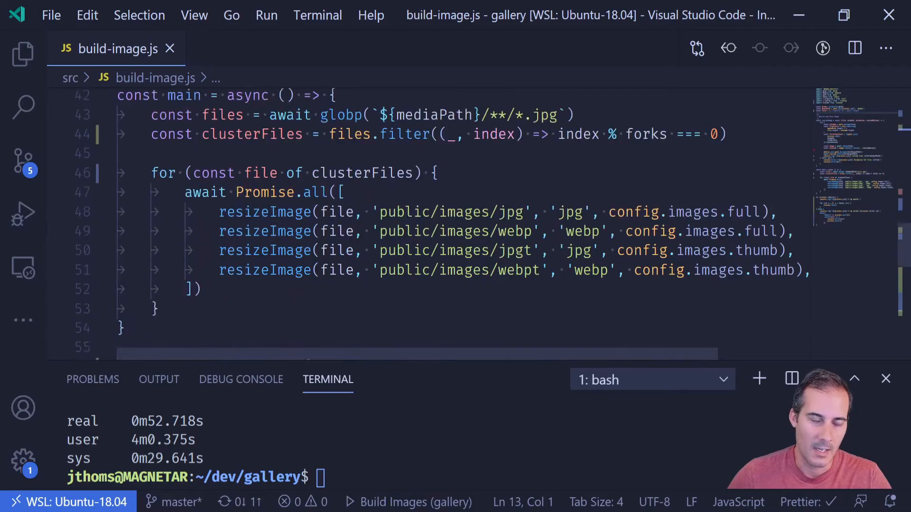
{"action": "scroll", "scroll_direction": "down", "scroll_amount": 3}
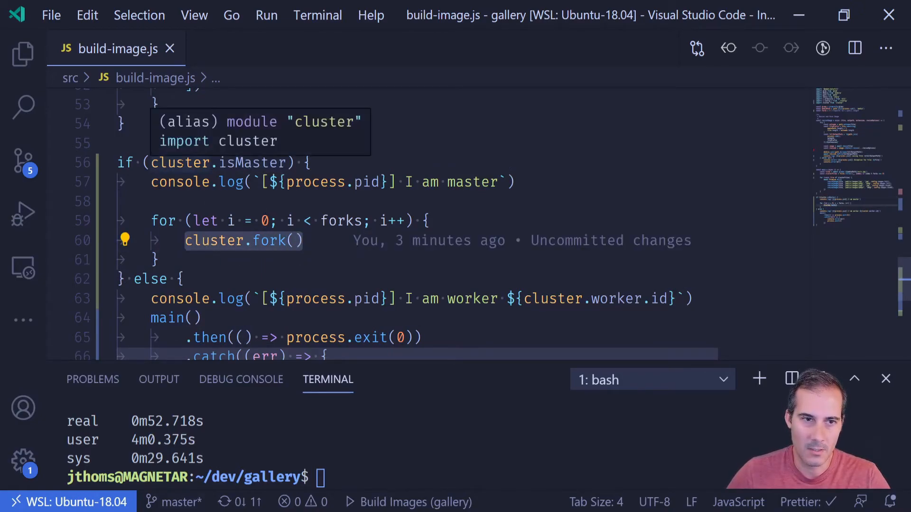
{"action": "left_click", "coordinate": [156, 260]}
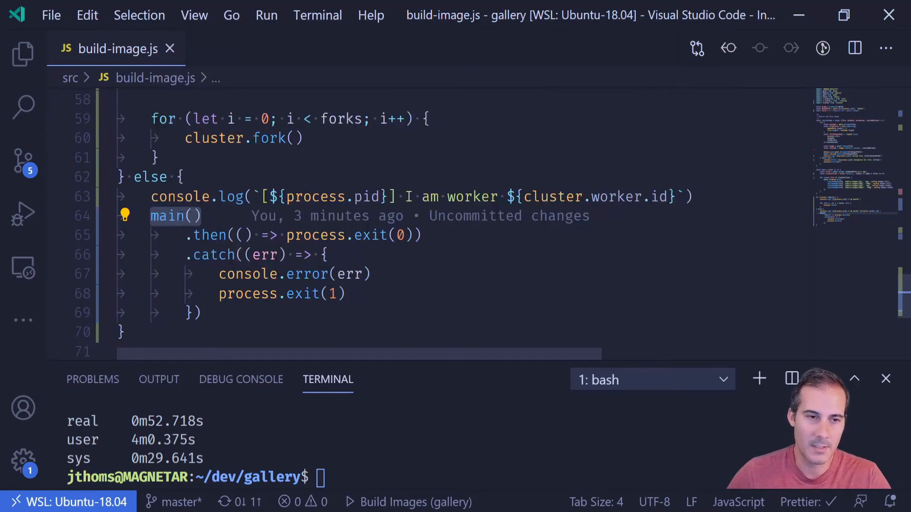
{"action": "scroll", "scroll_direction": "up", "scroll_amount": 3}
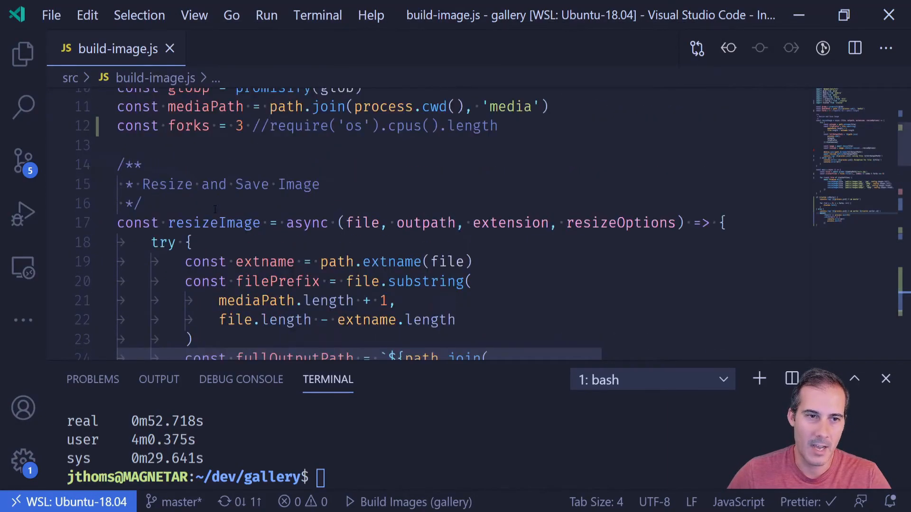
{"action": "scroll", "scroll_direction": "down", "scroll_amount": 3}
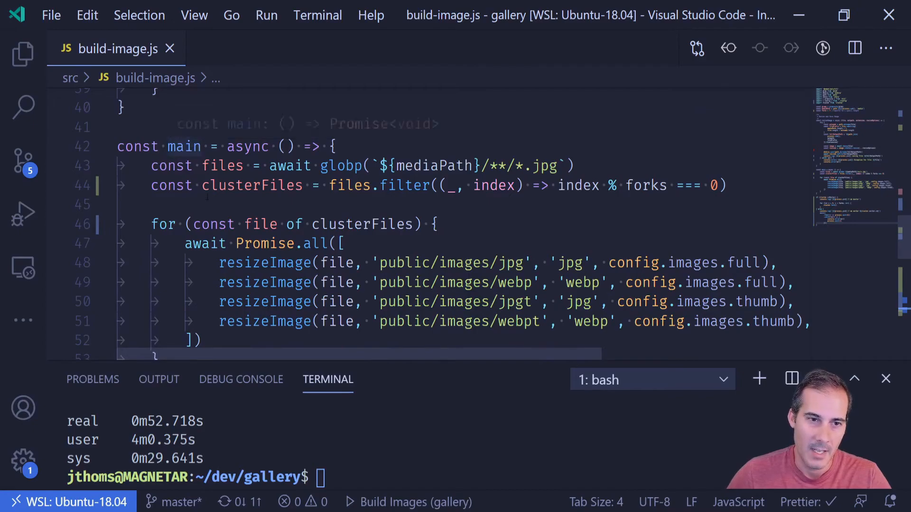
{"action": "left_click", "coordinate": [184, 146]}
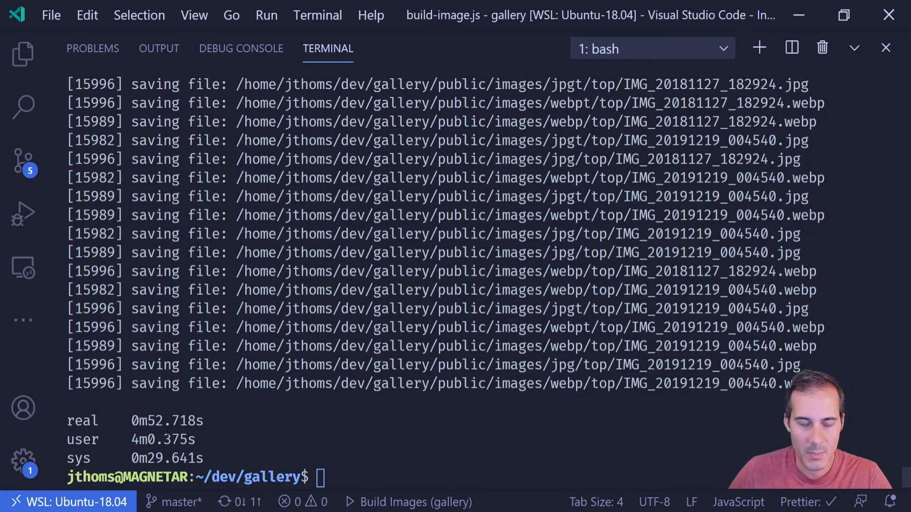
{"action": "mouse_move", "coordinate": [854, 49]}
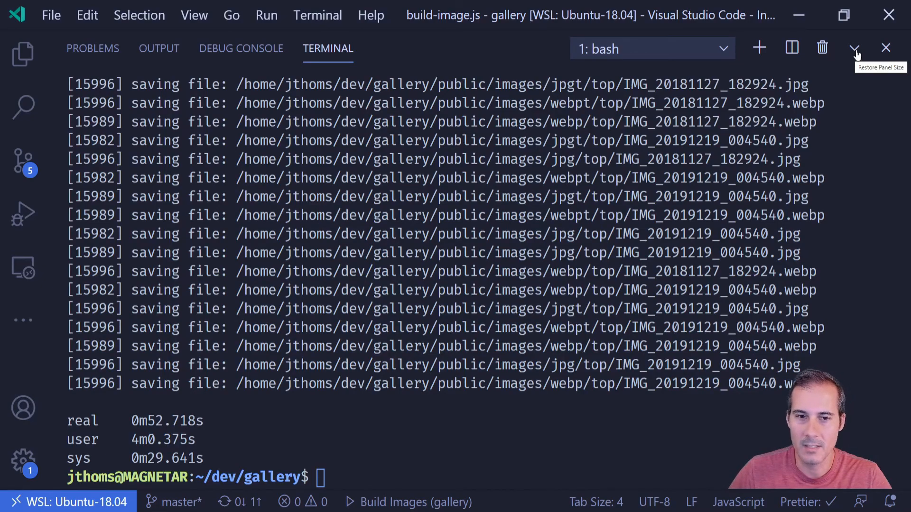
{"action": "left_click", "coordinate": [855, 48]}
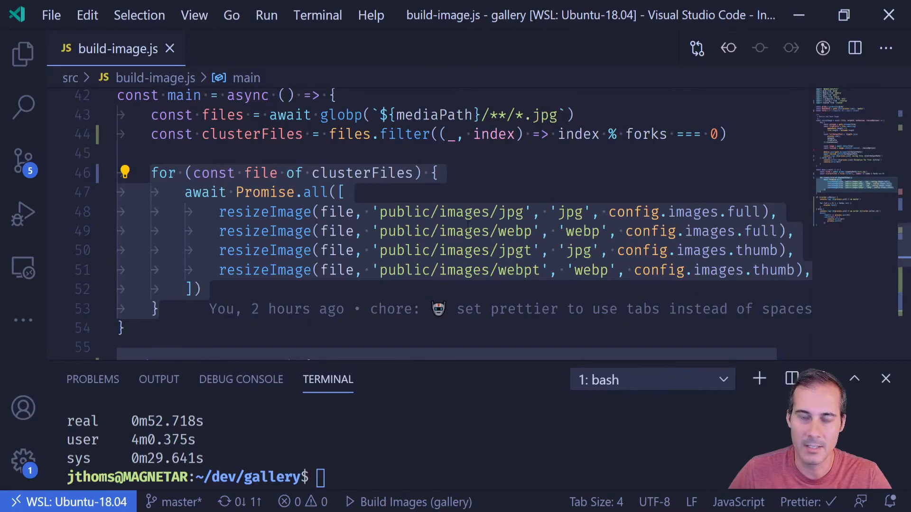